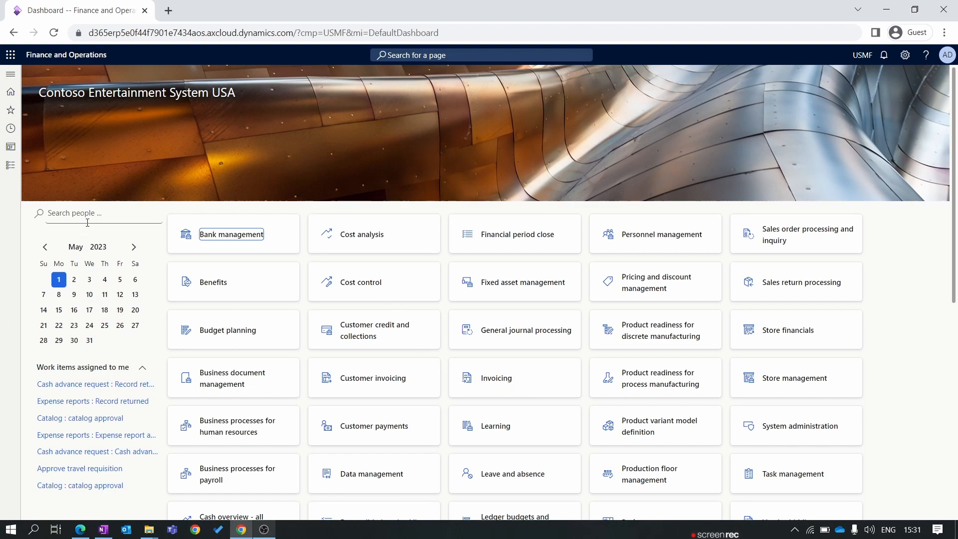
Step: Navigate via Modules to Product information management > All products and product masters
left_click(10, 74)
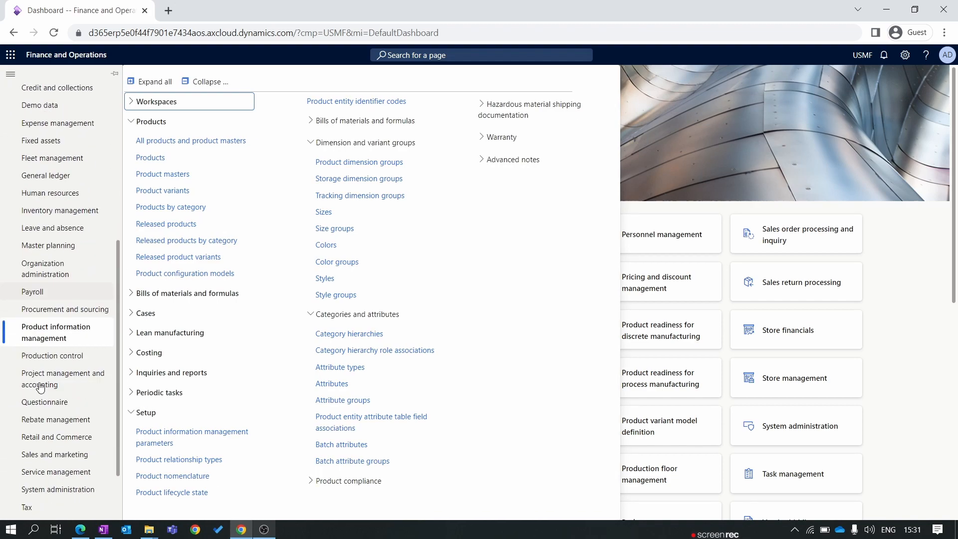
scroll("down", 3)
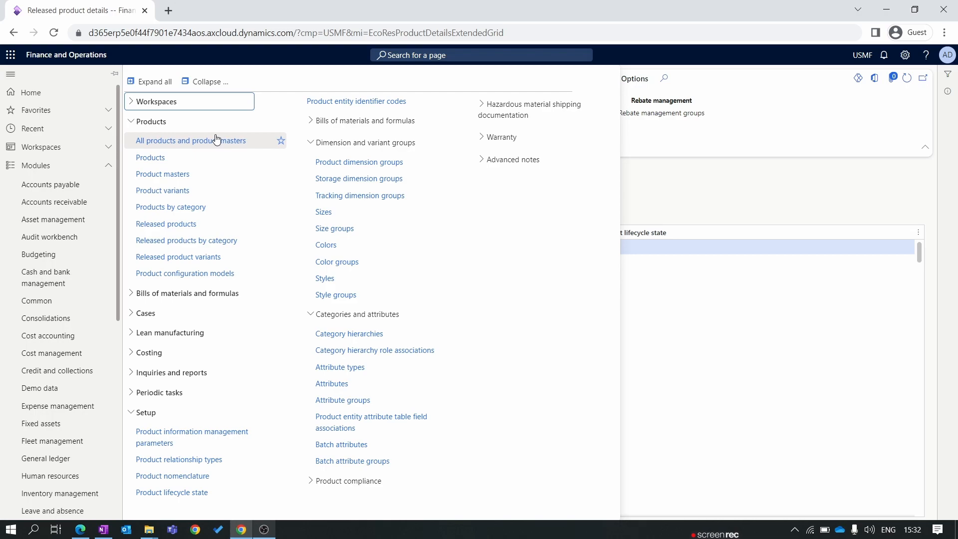
left_click(190, 141)
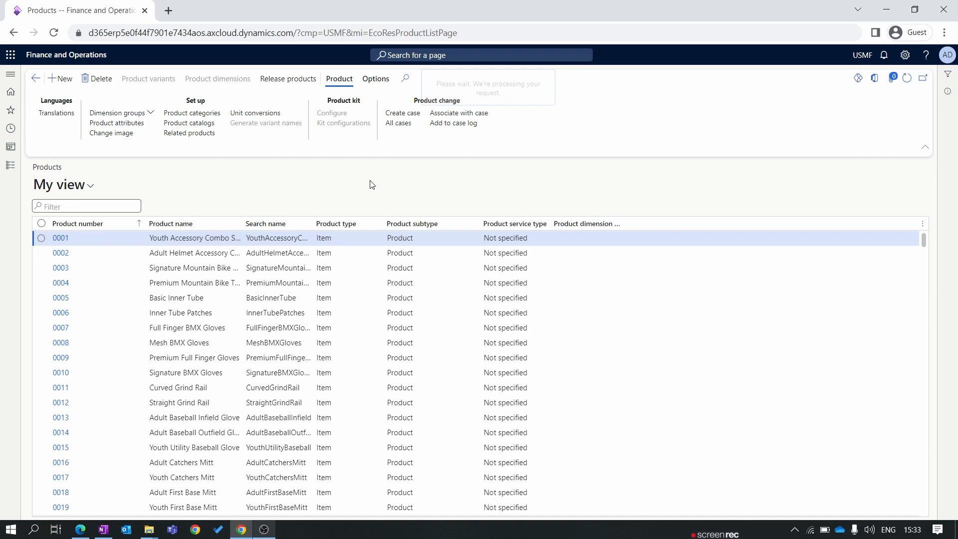
Step: Create a new Item product named Cooler with subtype Product, becoming P-000001
left_click(59, 78)
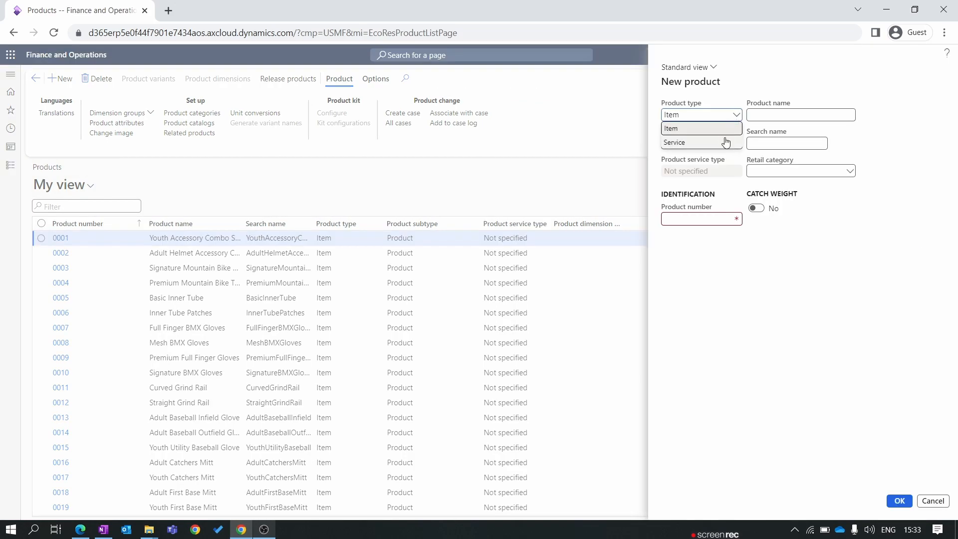
mouse_move(702, 128)
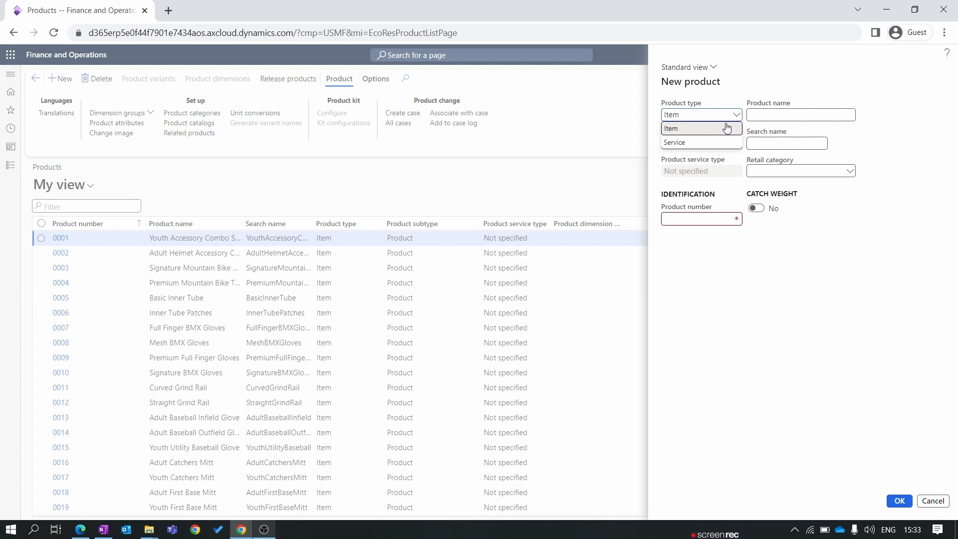
mouse_move(729, 131)
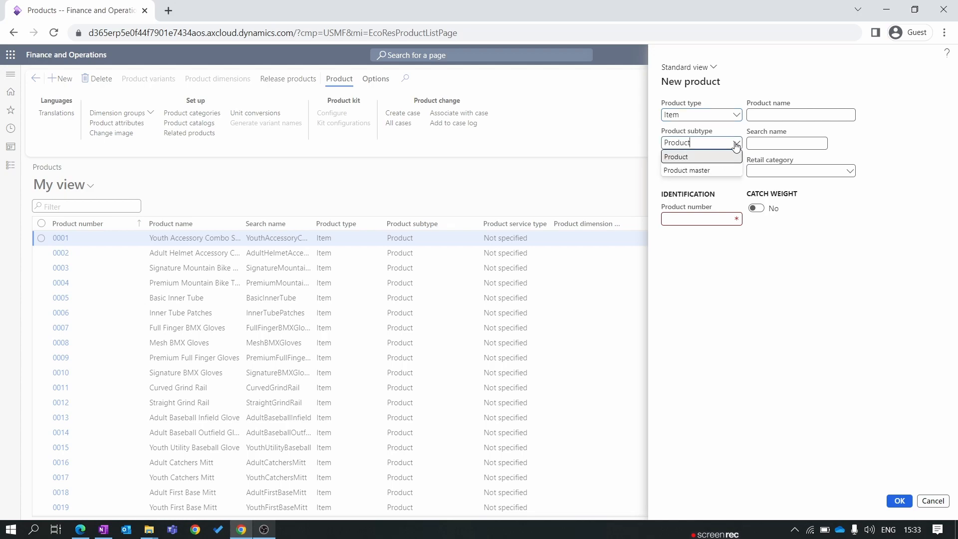
mouse_move(722, 178)
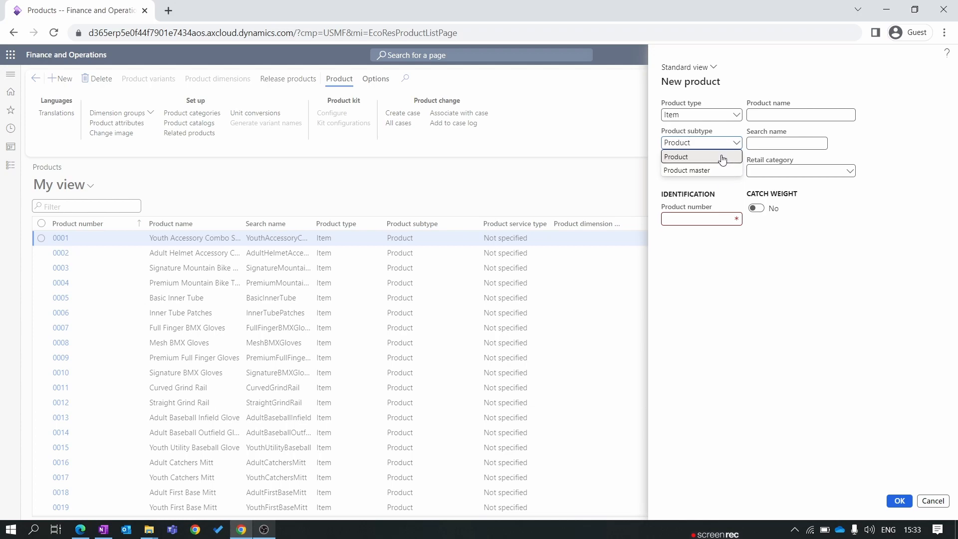
left_click(675, 157)
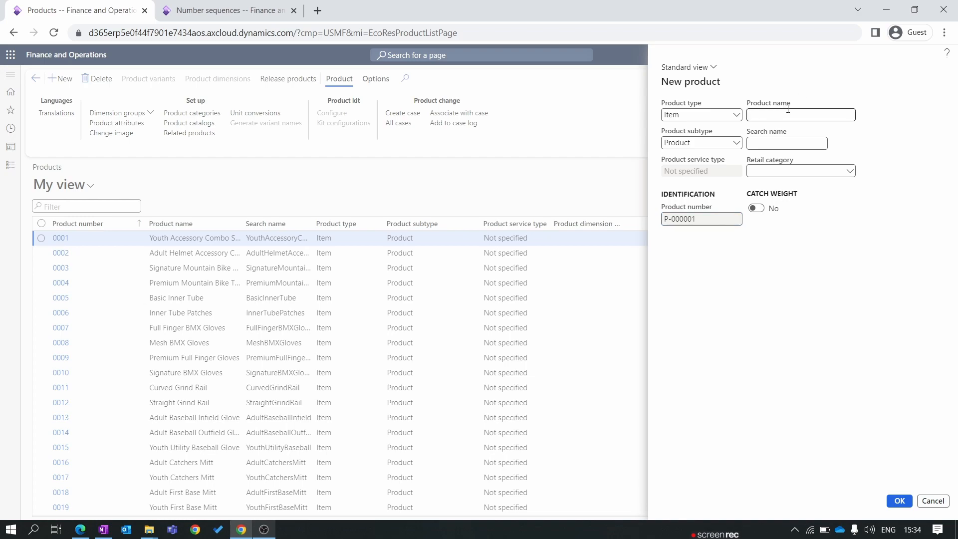
type("Co")
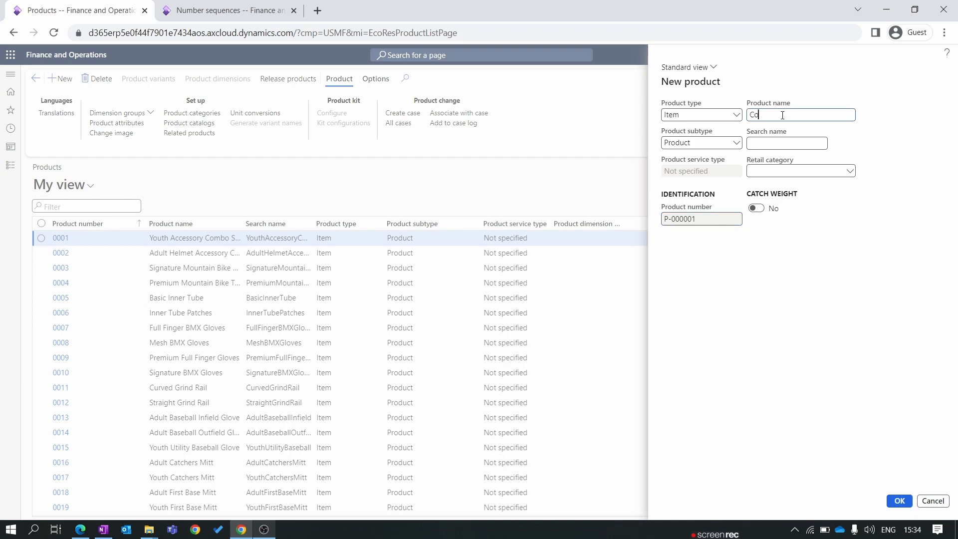
type("oler")
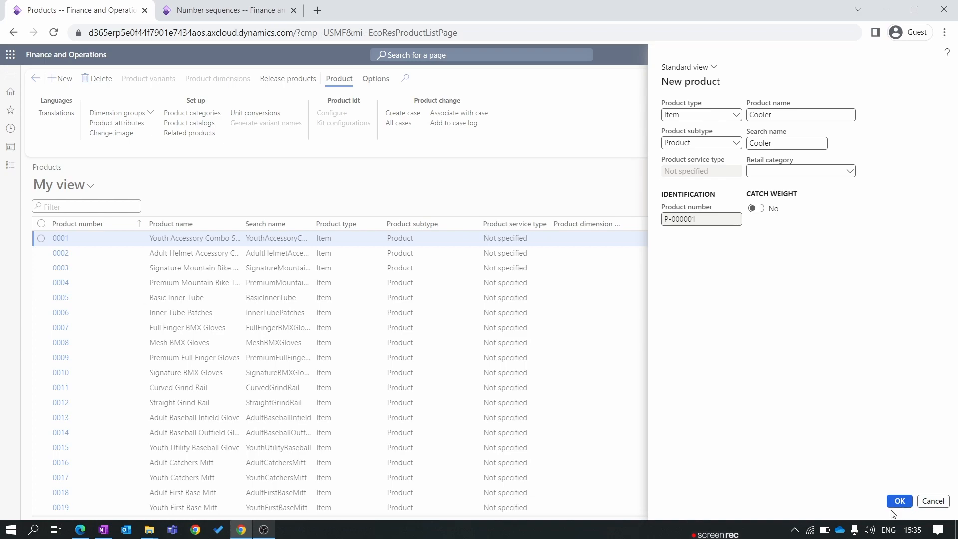
left_click(897, 500)
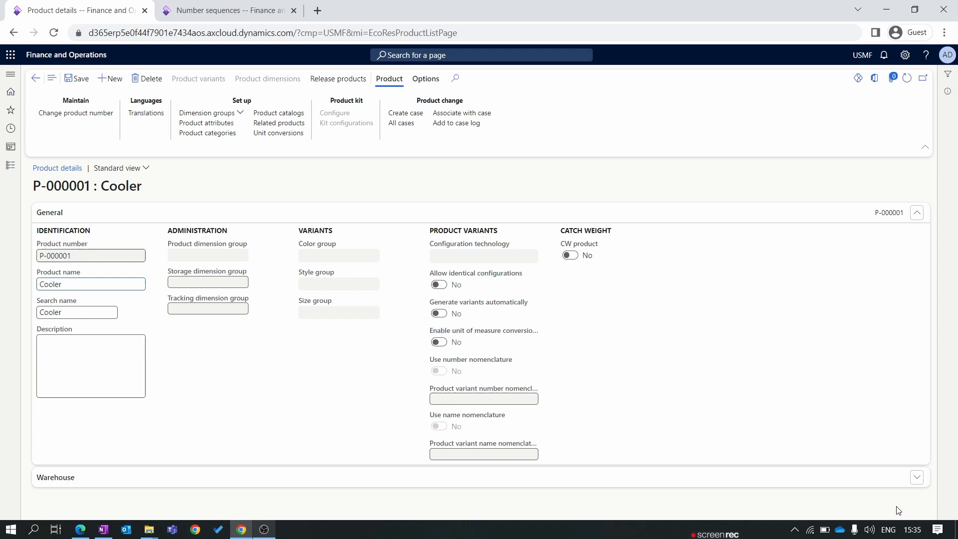
mouse_move(616, 428)
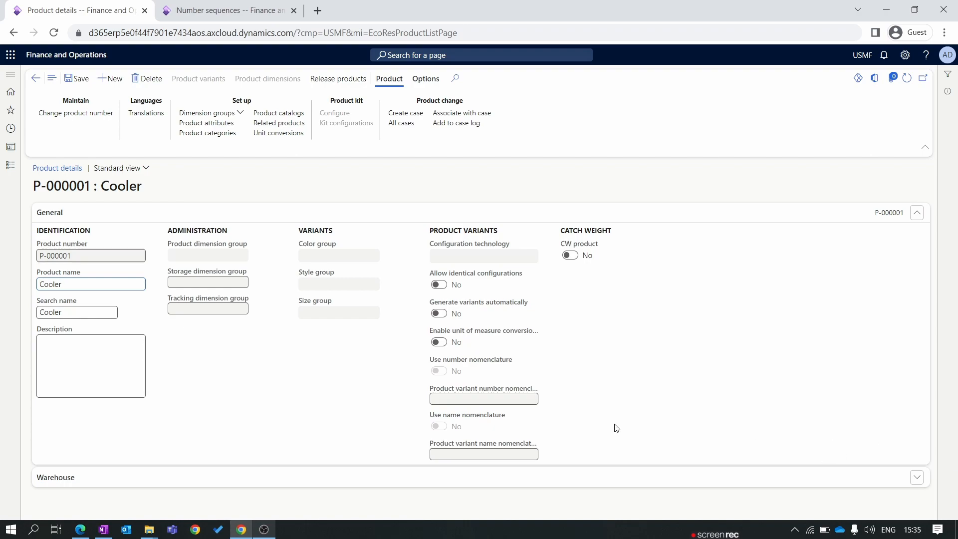
mouse_move(587, 368)
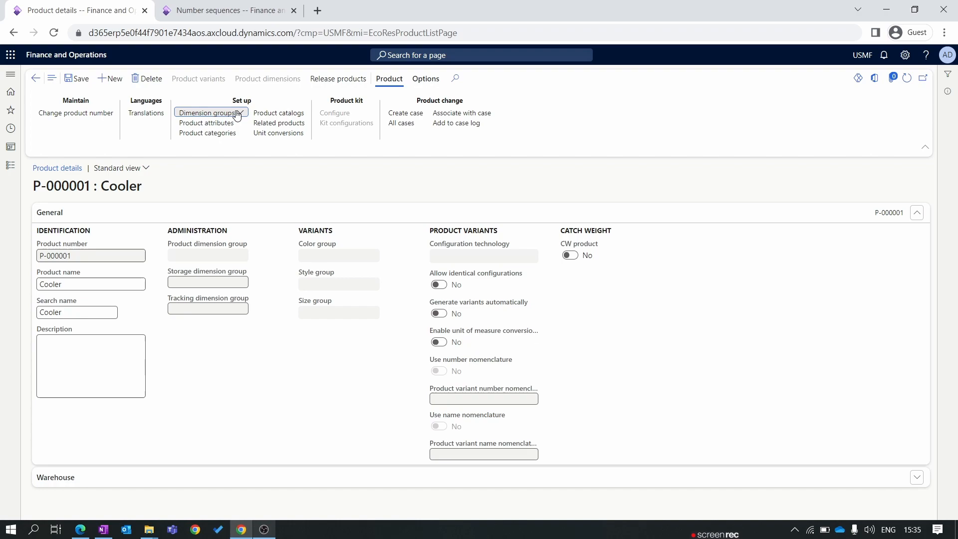
Step: Assign storage dimension group SW (Site and warehouse) and tracking dimension group None
left_click(207, 113)
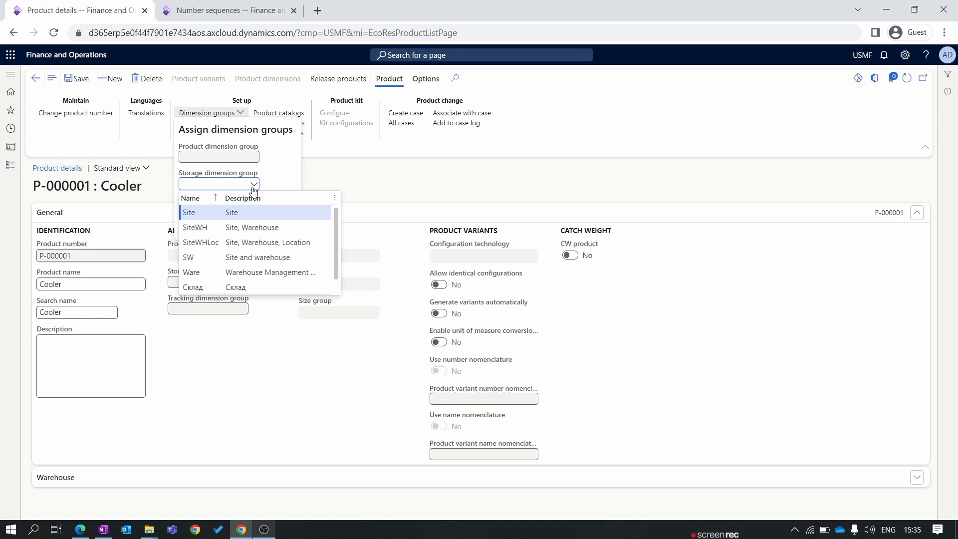
left_click(214, 183)
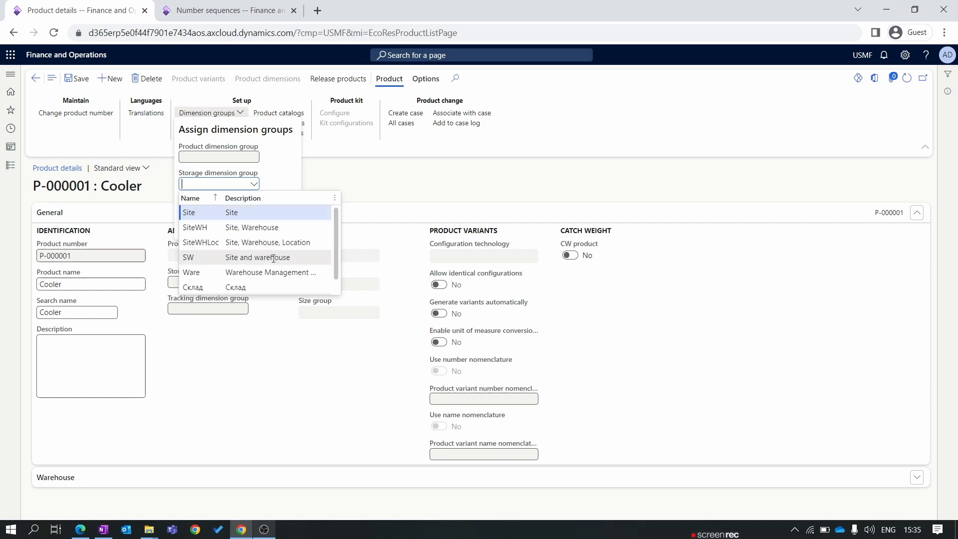
mouse_move(258, 257)
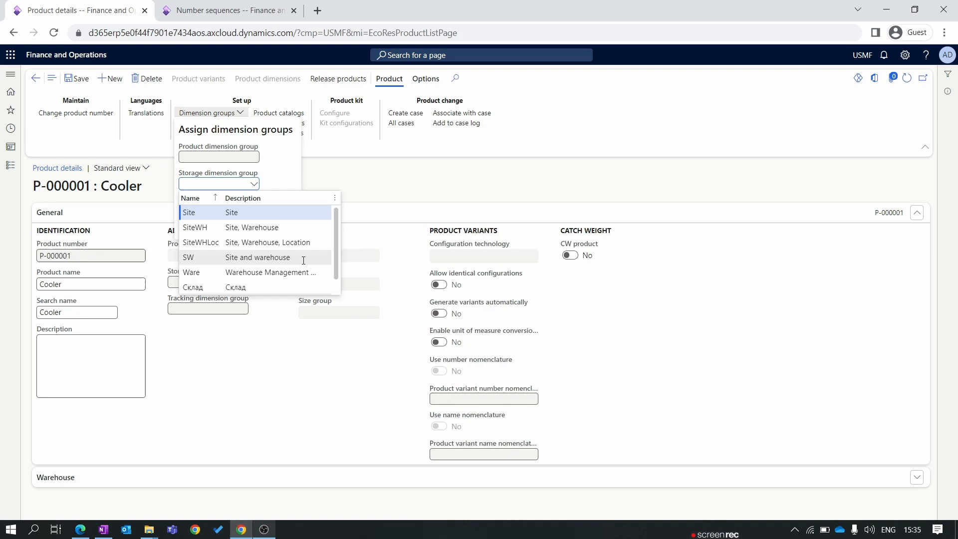
left_click(188, 258)
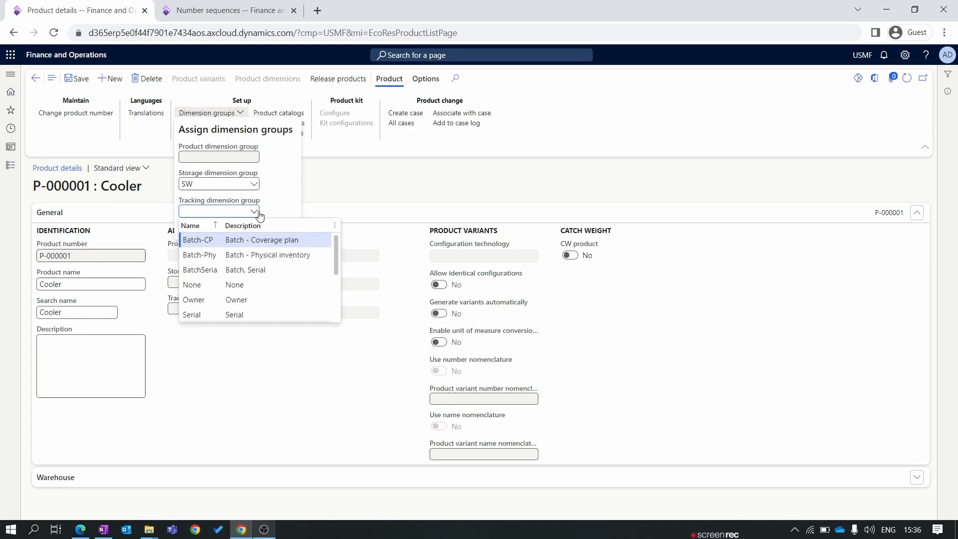
left_click(216, 211)
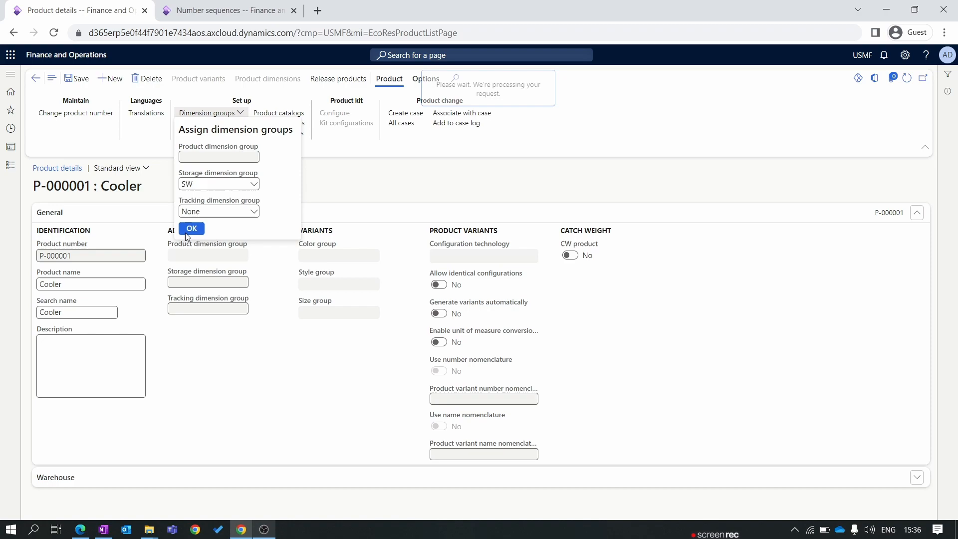
left_click(192, 228)
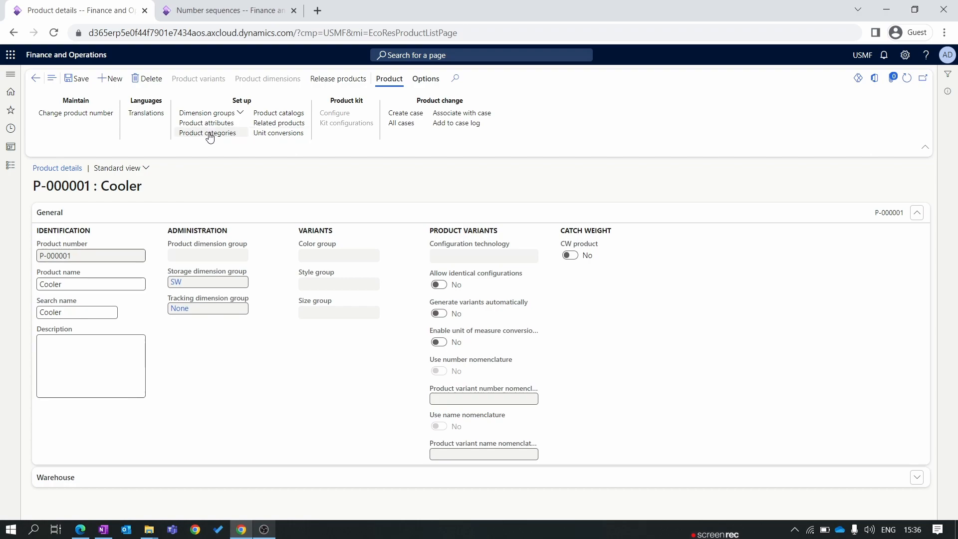
Step: Link the Cooler to category Home appliences > cooler in the New product category hierarchy
left_click(206, 123)
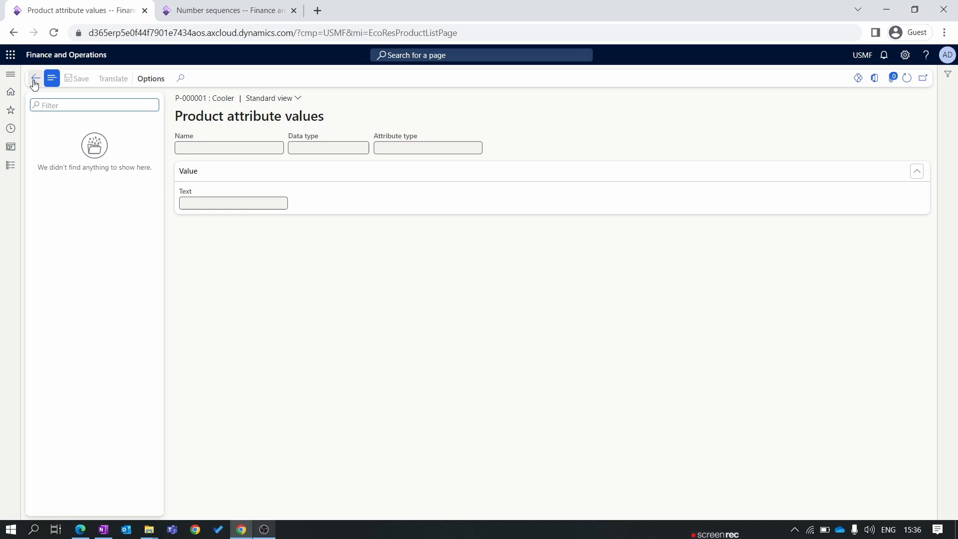
left_click(35, 78)
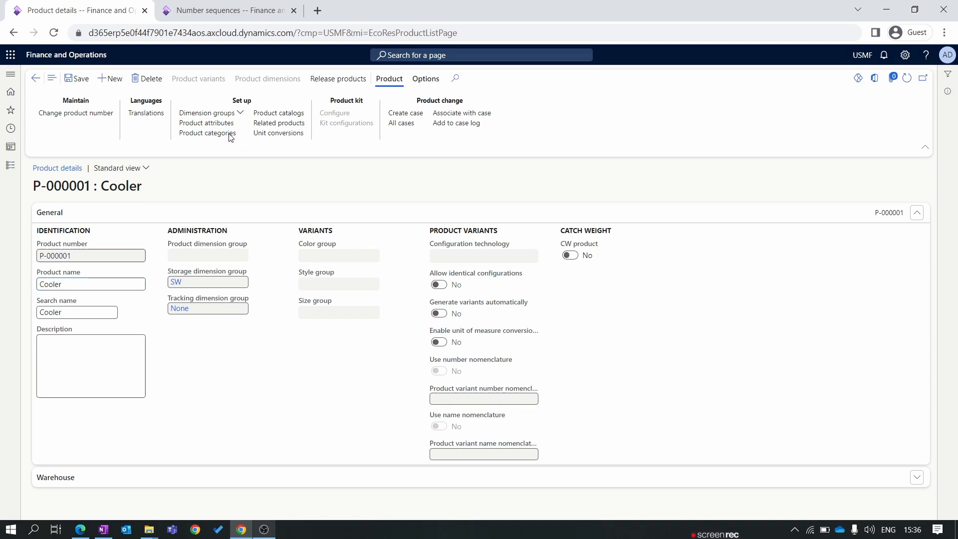
left_click(206, 132)
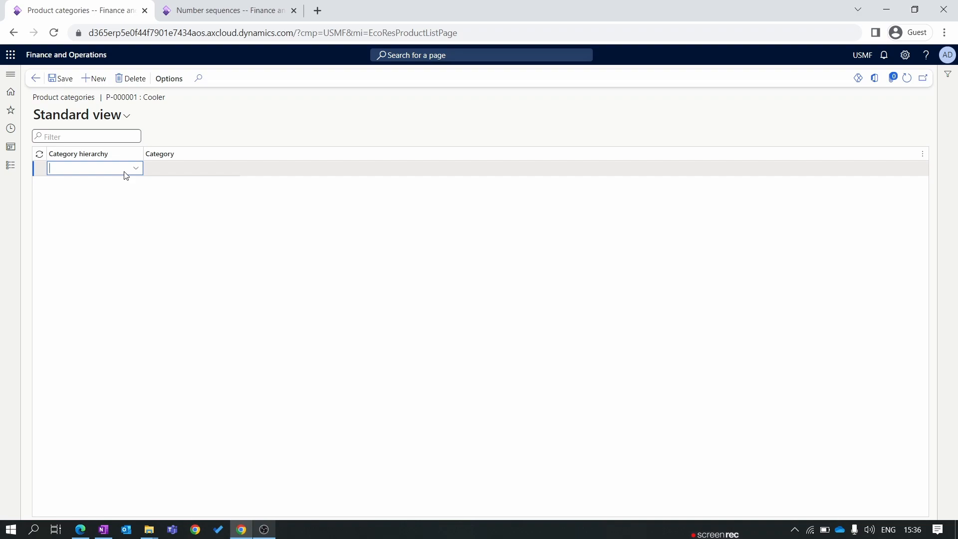
type("new")
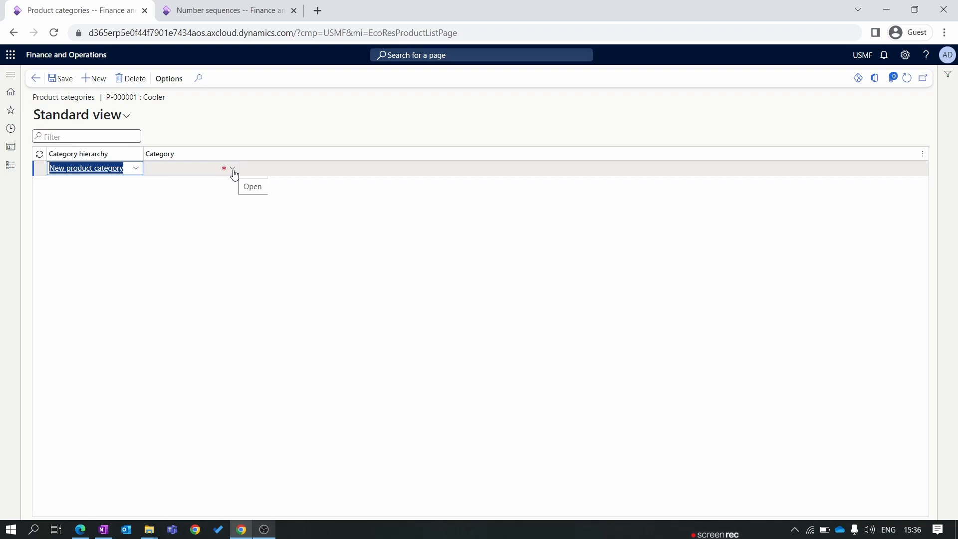
left_click(190, 168)
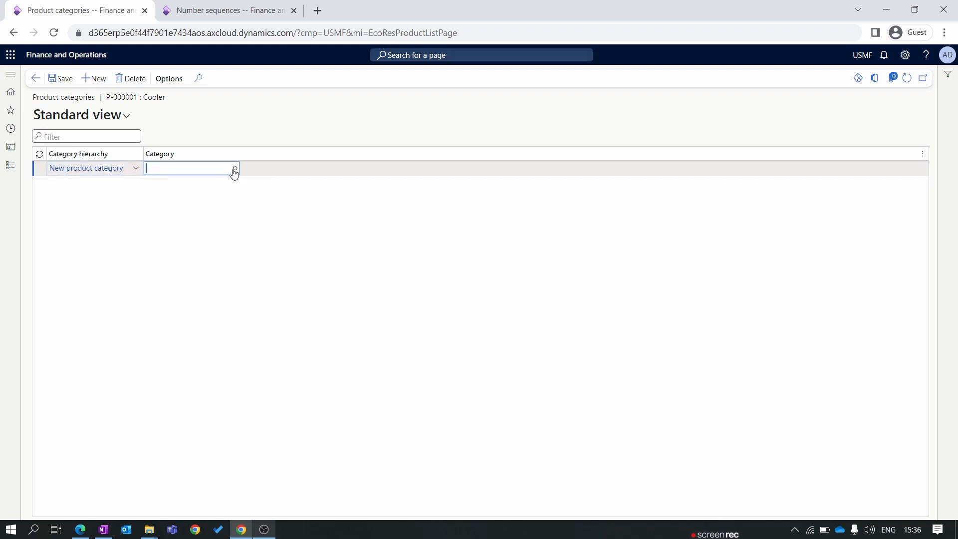
left_click(231, 168)
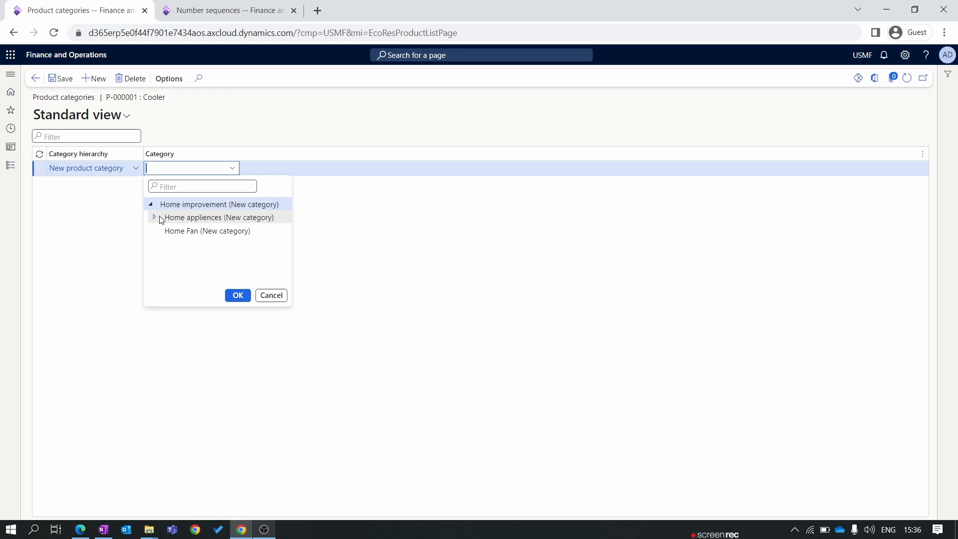
left_click(155, 216)
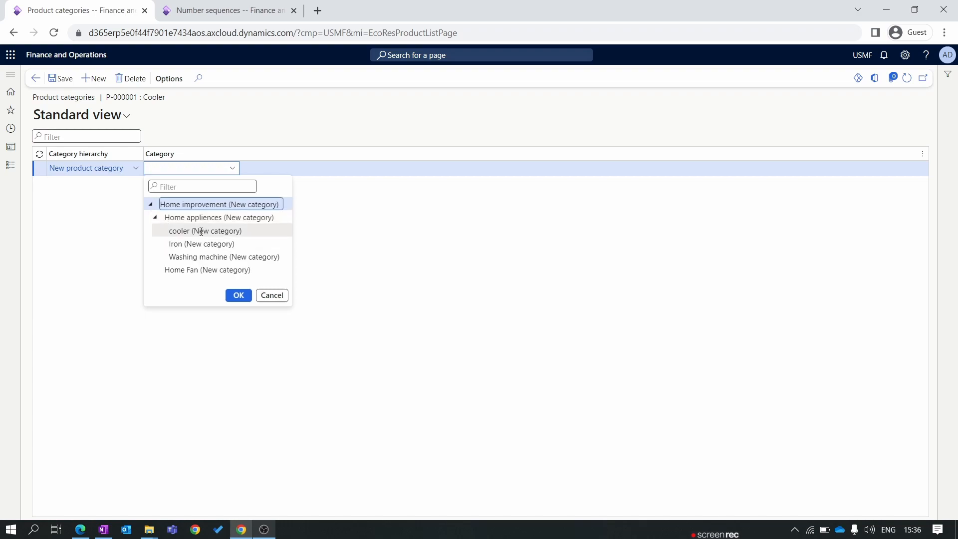
left_click(239, 296)
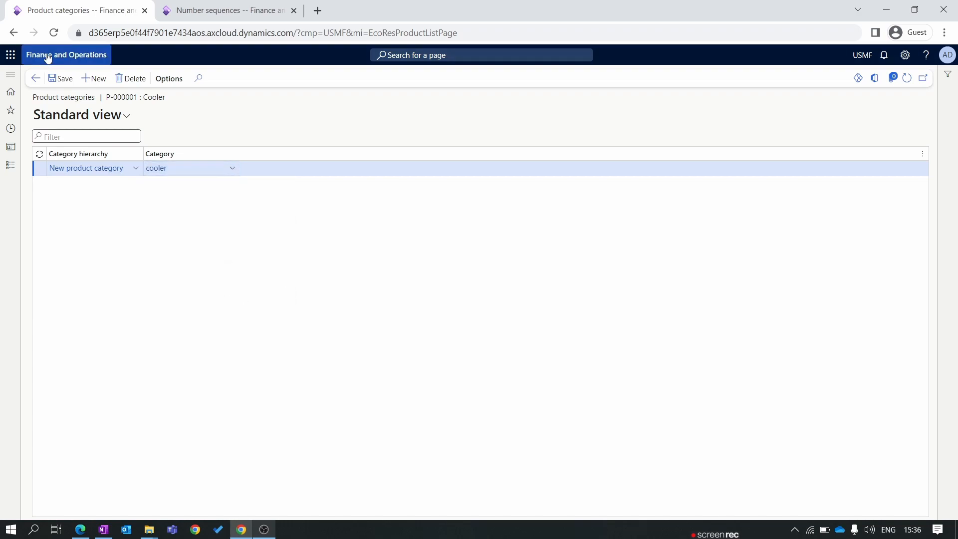
left_click(184, 167)
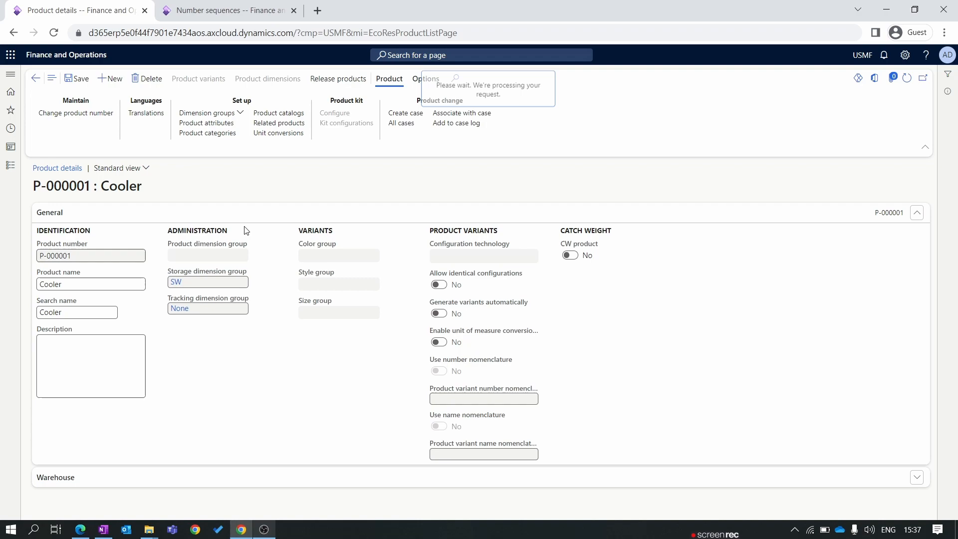
Step: In Product attribute values, set Brand_H to Jaguar and review the industry type attribute
left_click(205, 123)
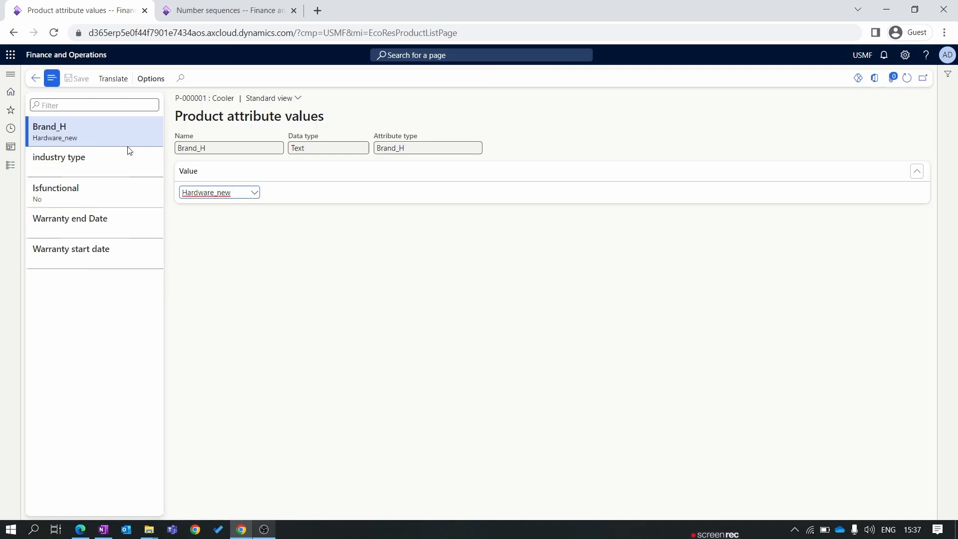
left_click(70, 219)
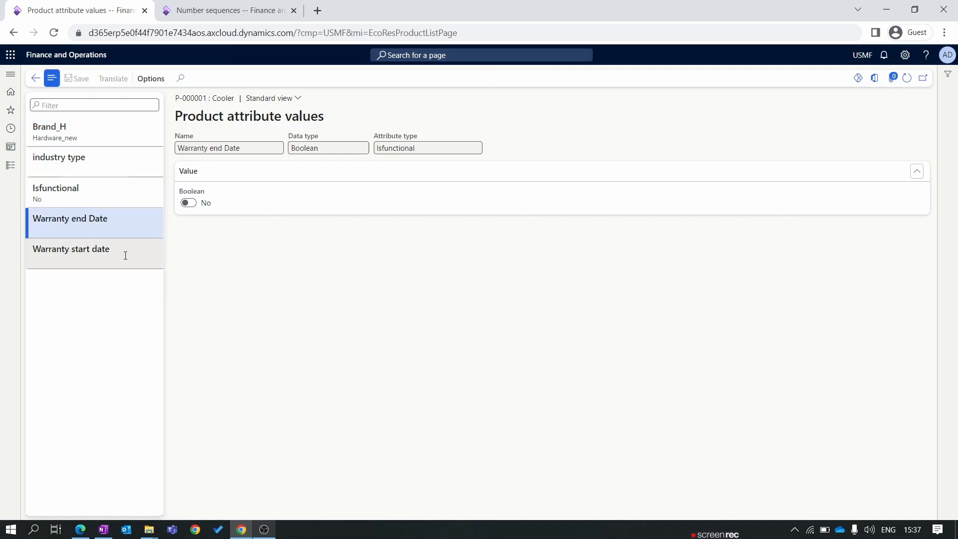
left_click(60, 131)
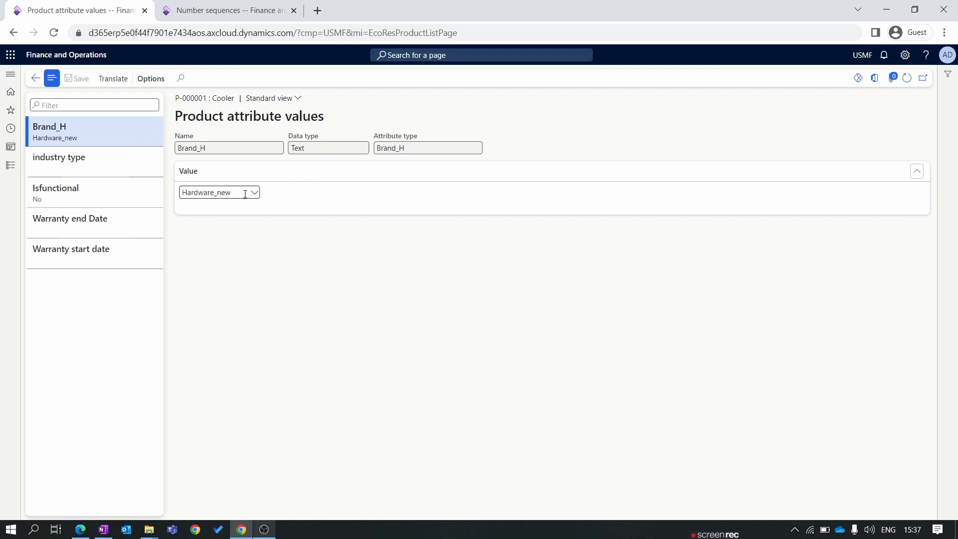
left_click(254, 193)
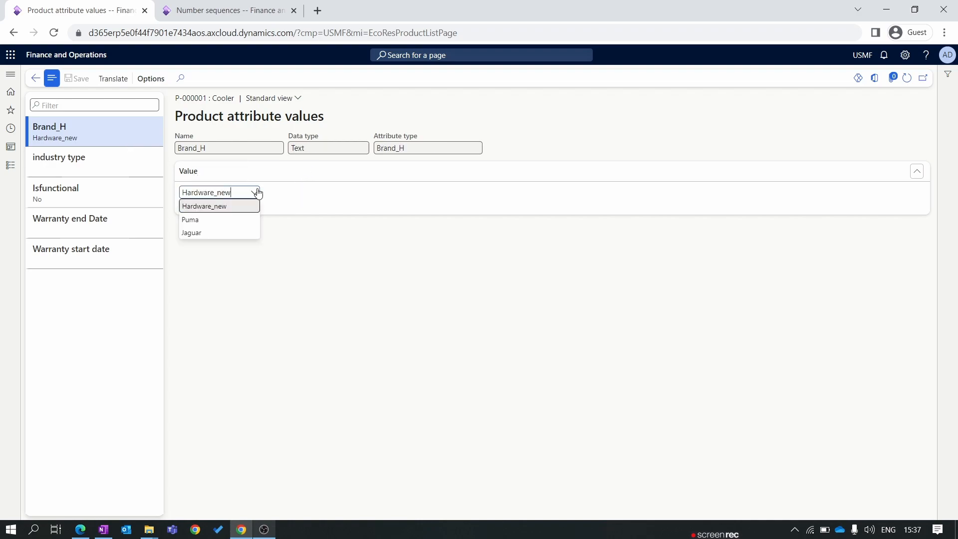
left_click(192, 232)
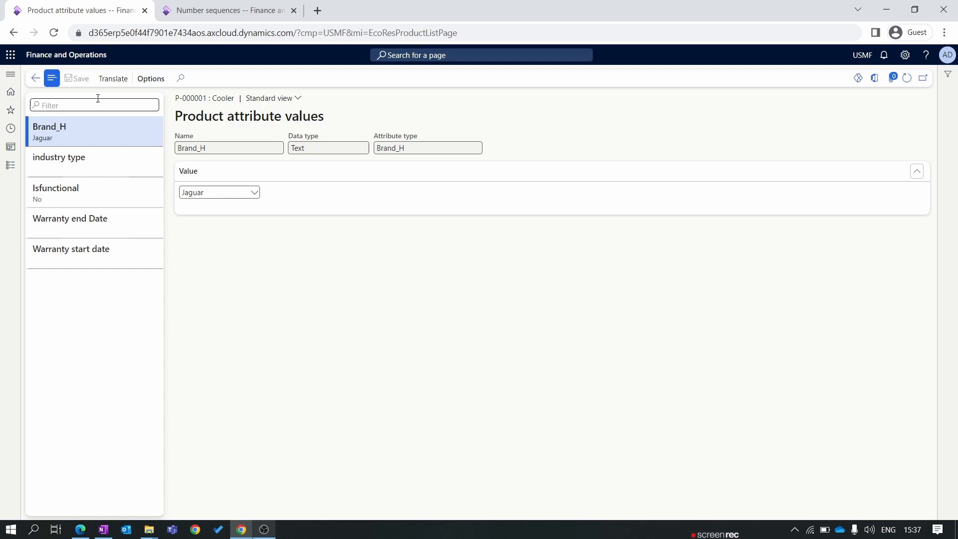
left_click(59, 157)
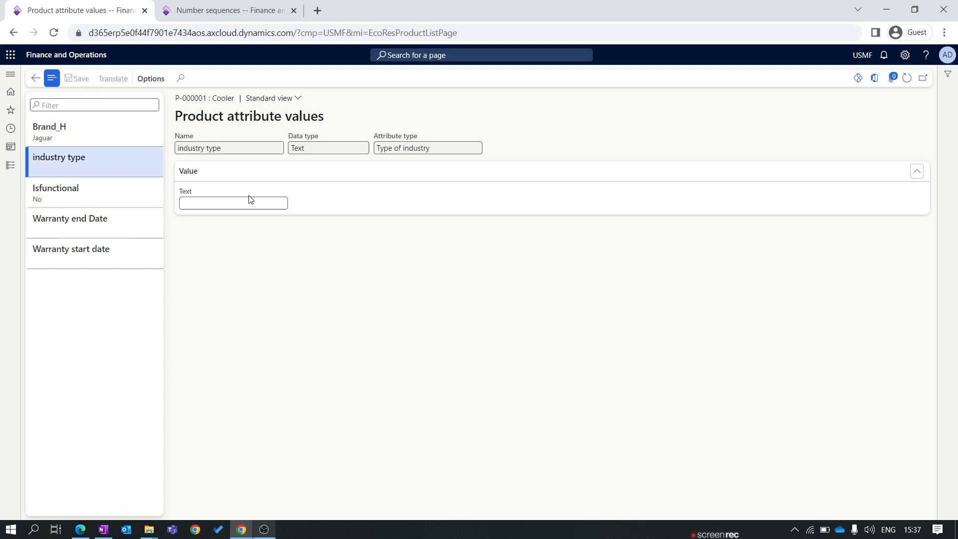
left_click(232, 202)
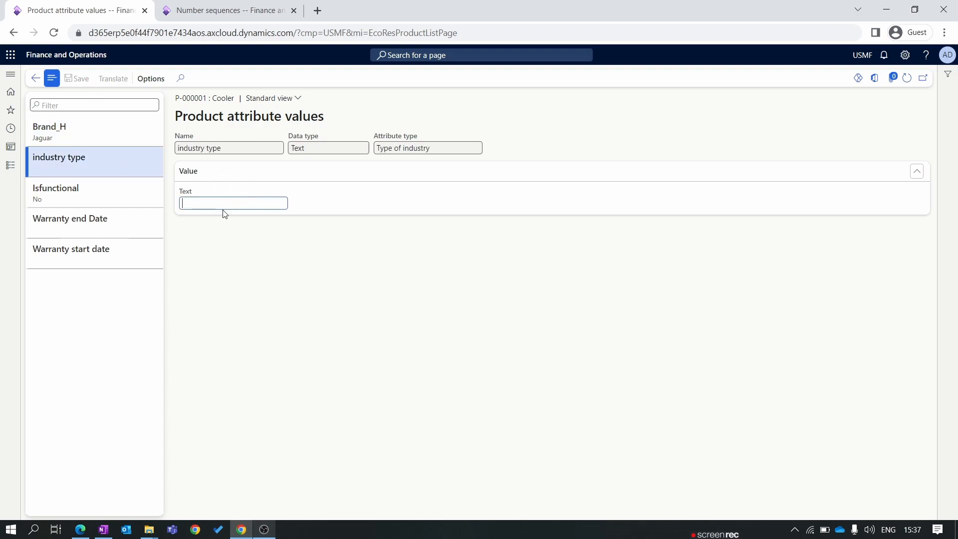
Step: Set Isfunctional to Yes, warranty end date 5/31/2024 and warranty start 5/1/2023
left_click(56, 192)
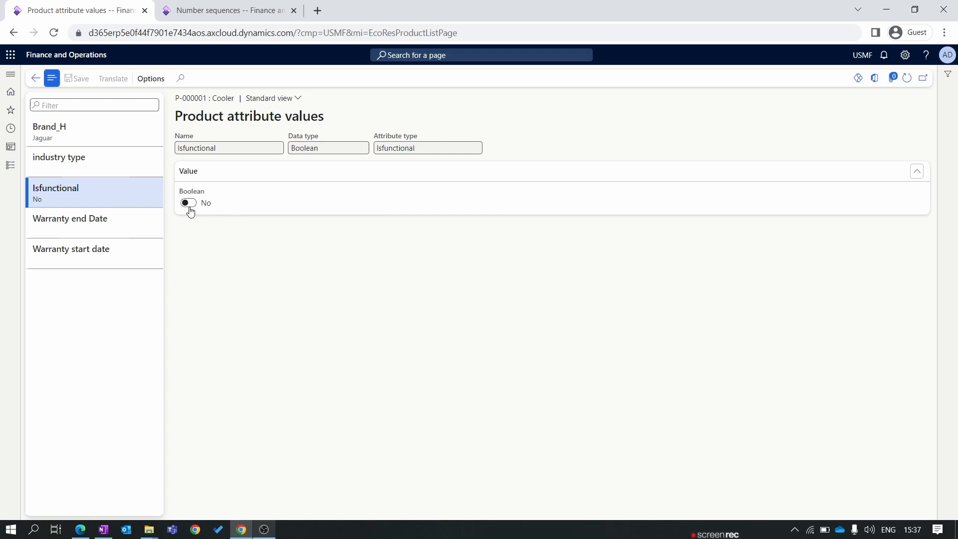
left_click(188, 203)
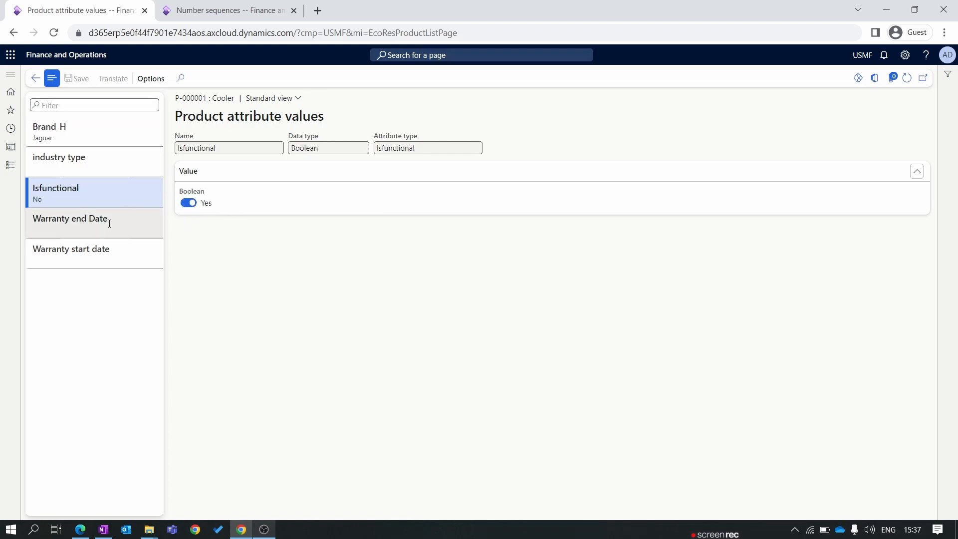
left_click(70, 219)
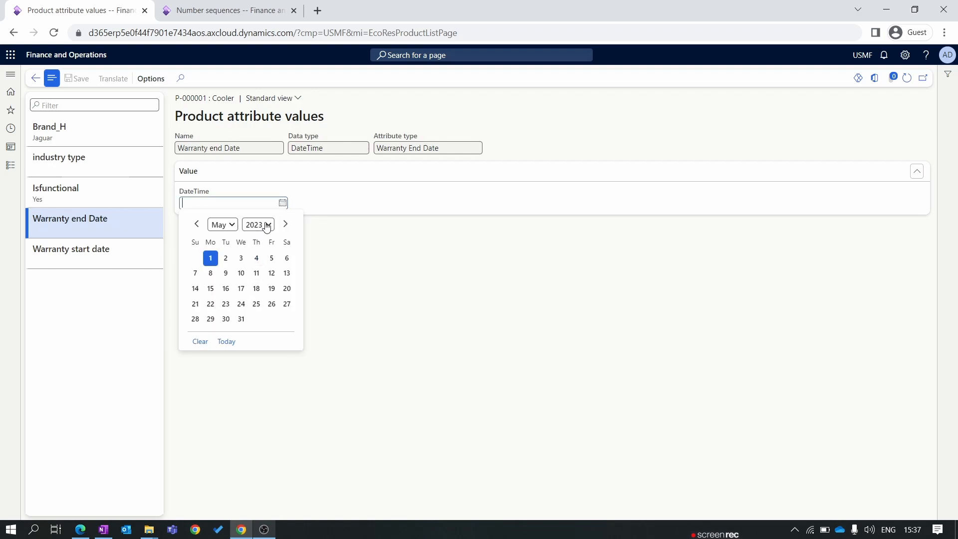
left_click(257, 224)
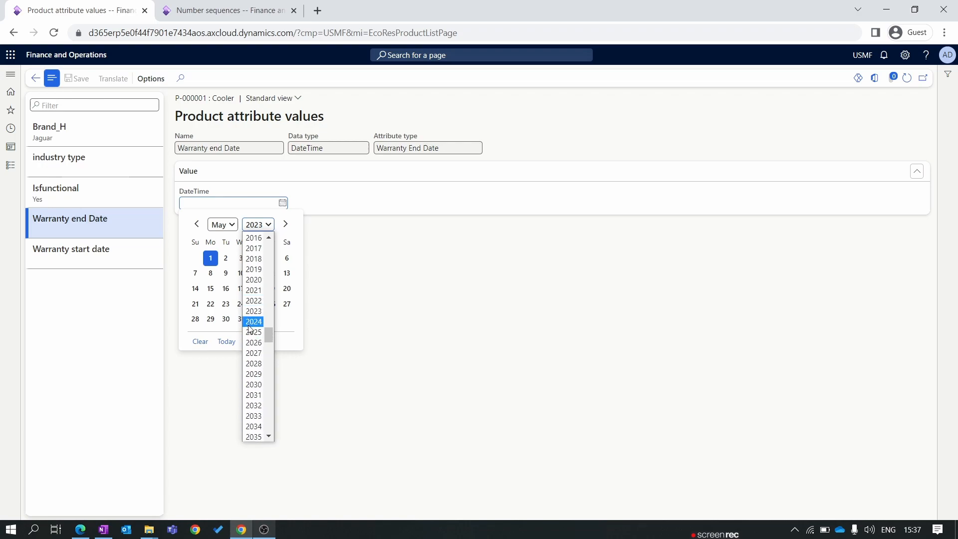
left_click(252, 321)
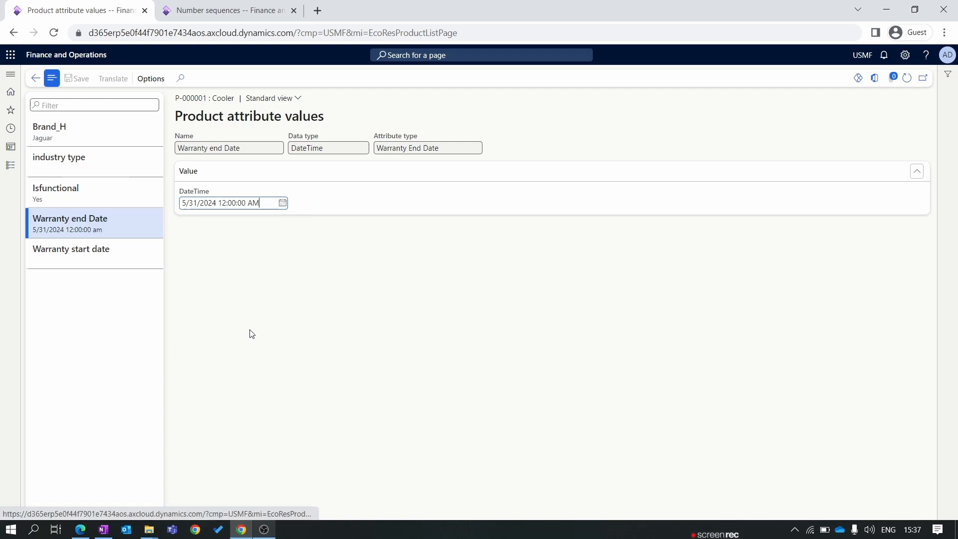
left_click(71, 248)
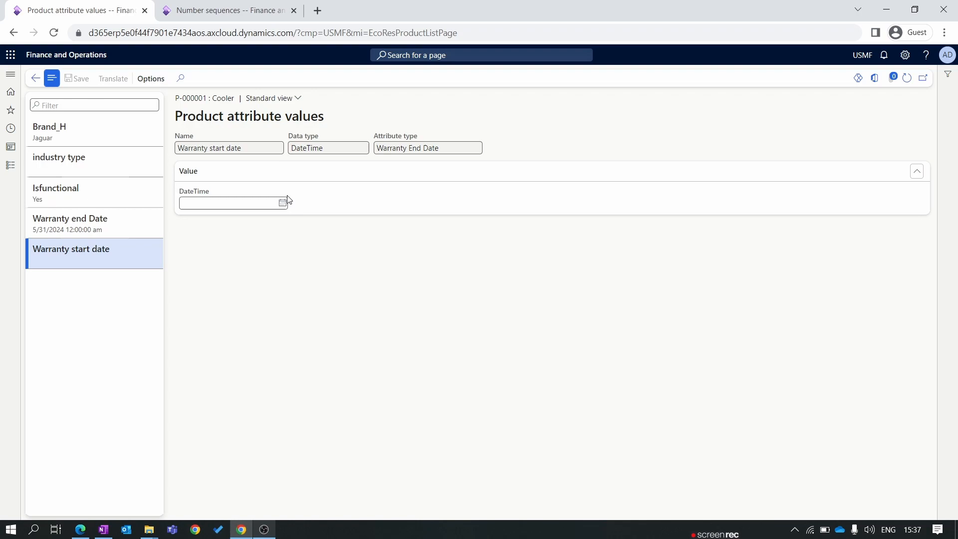
type("5/1/2023 12:00:00 AM")
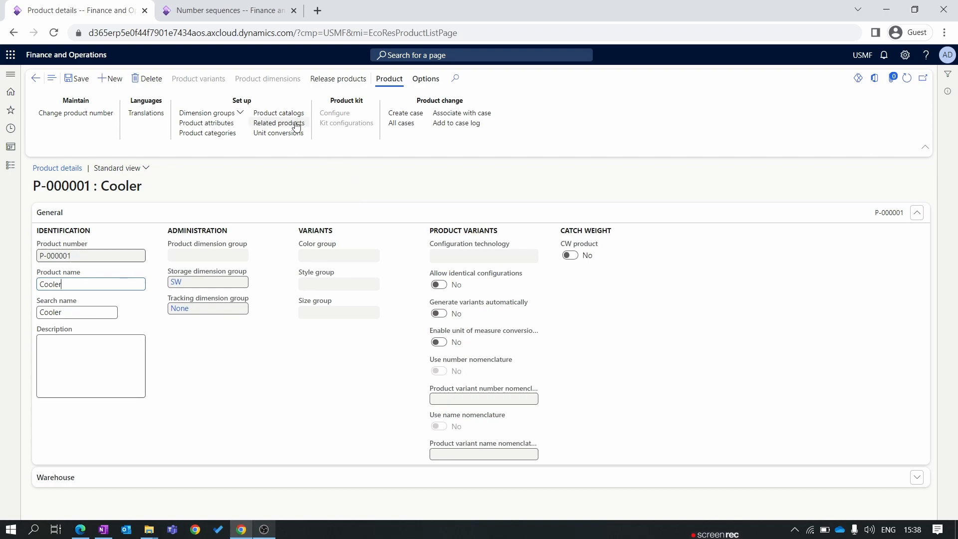
Step: Review the Cooler's empty related products list, then go to its unit conversions
left_click(279, 123)
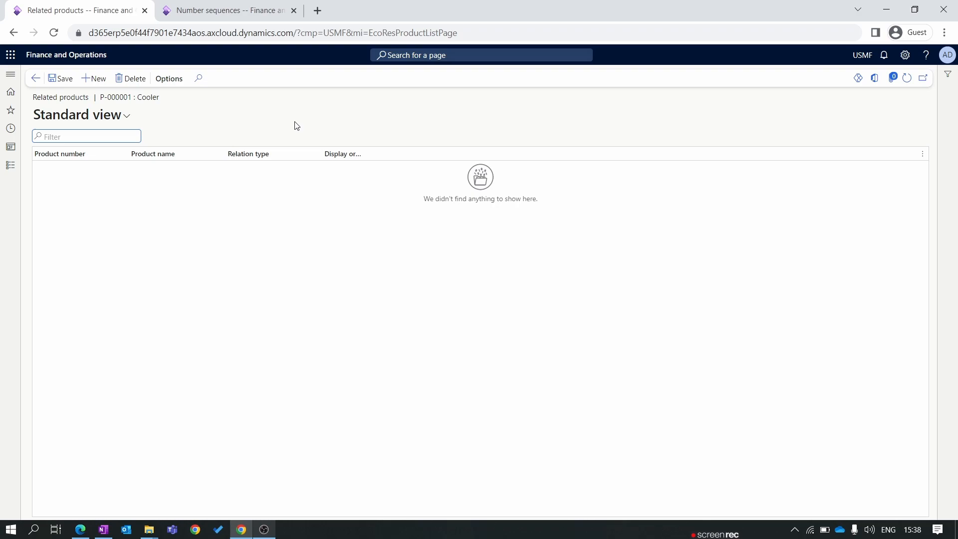
mouse_move(254, 146)
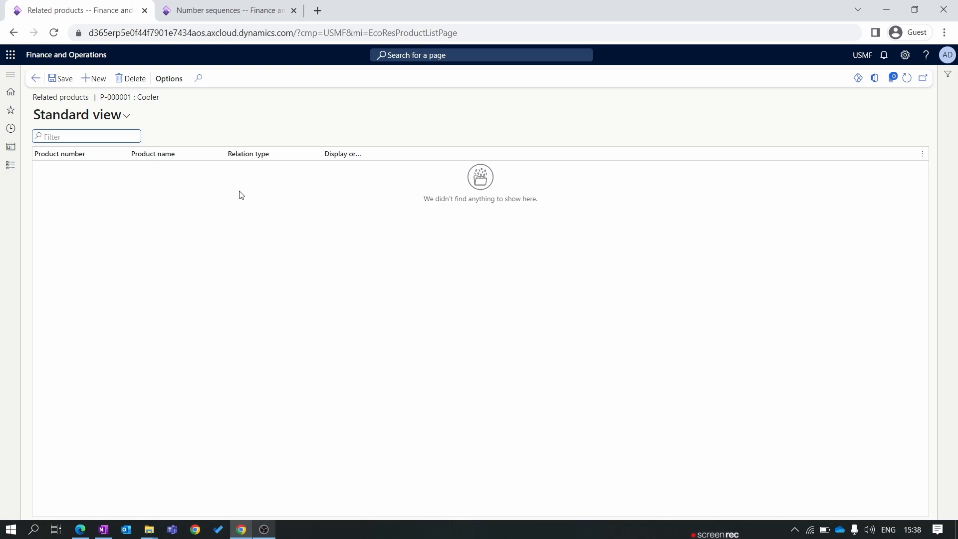
mouse_move(225, 187)
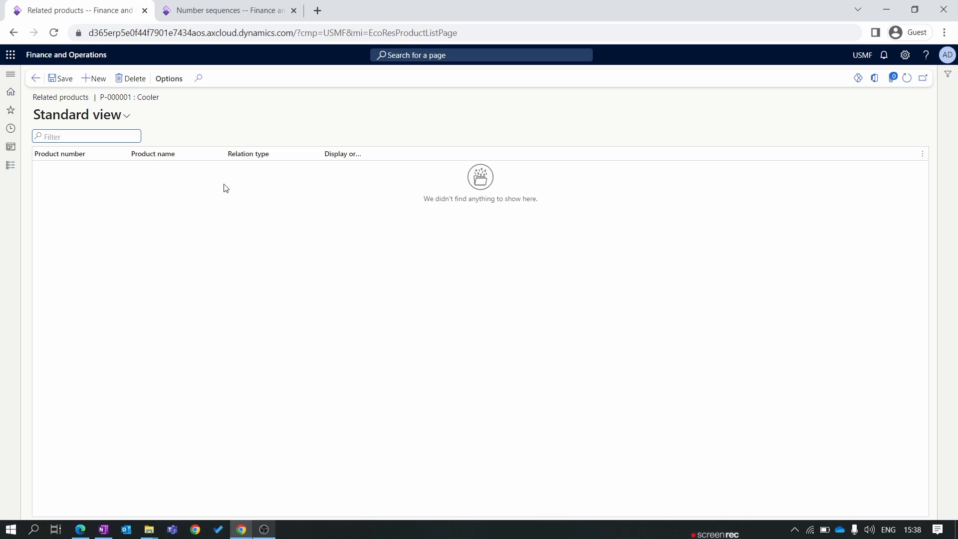
left_click(86, 136)
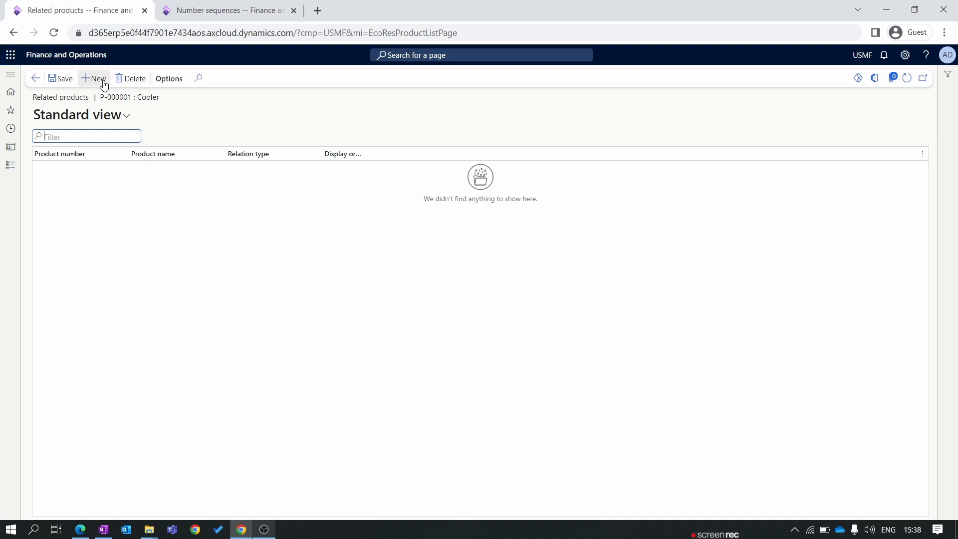
left_click(92, 78)
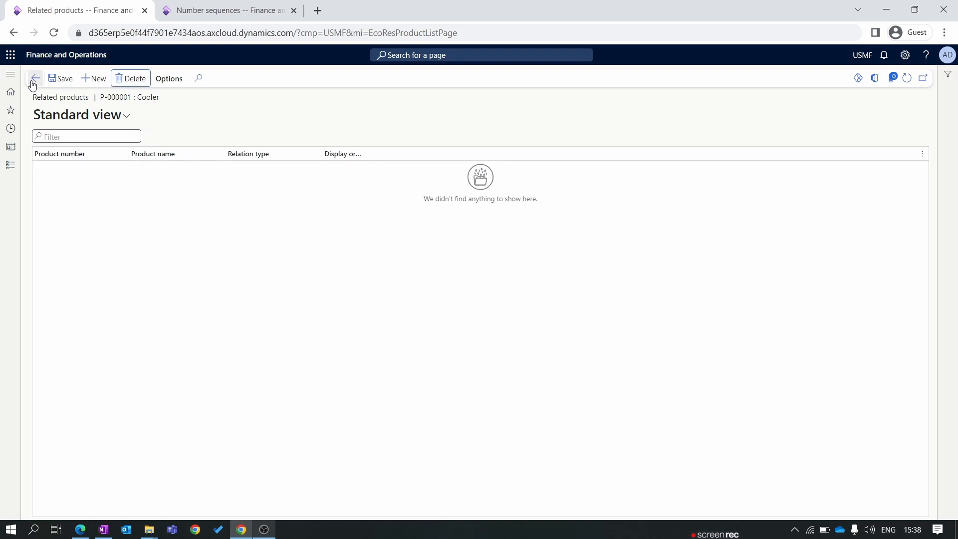
left_click(35, 78)
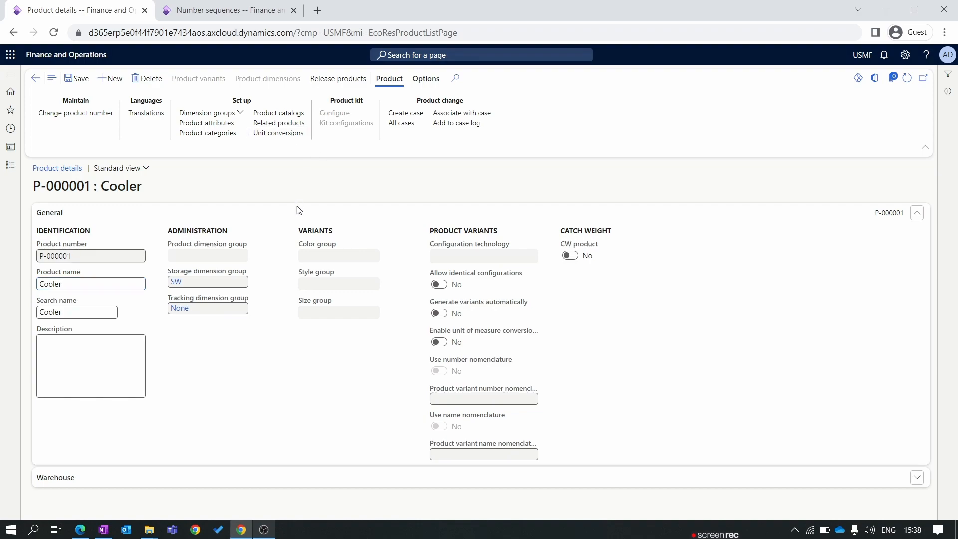
left_click(277, 132)
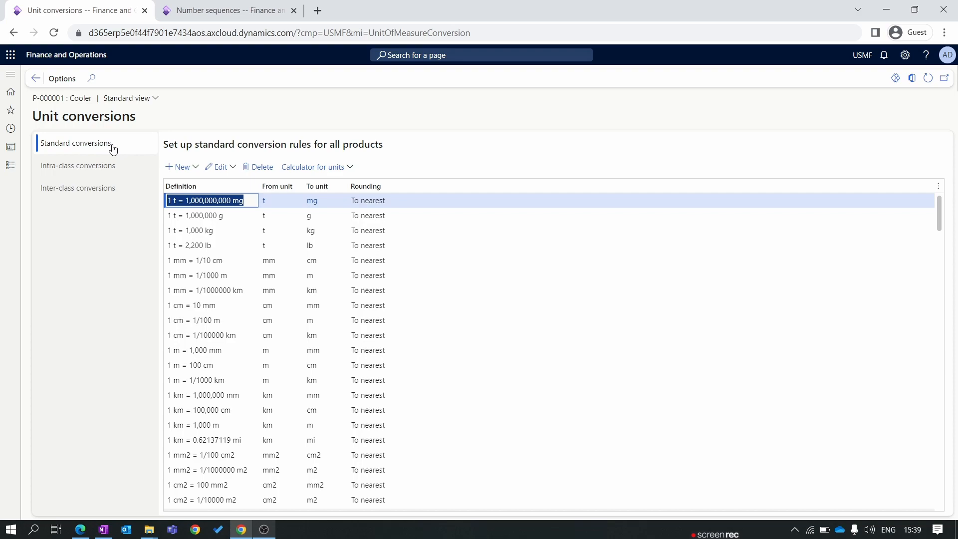
Step: Add an intra-class conversion for P-000001 of 1 Box = 2 pcs and return to product details
left_click(77, 165)
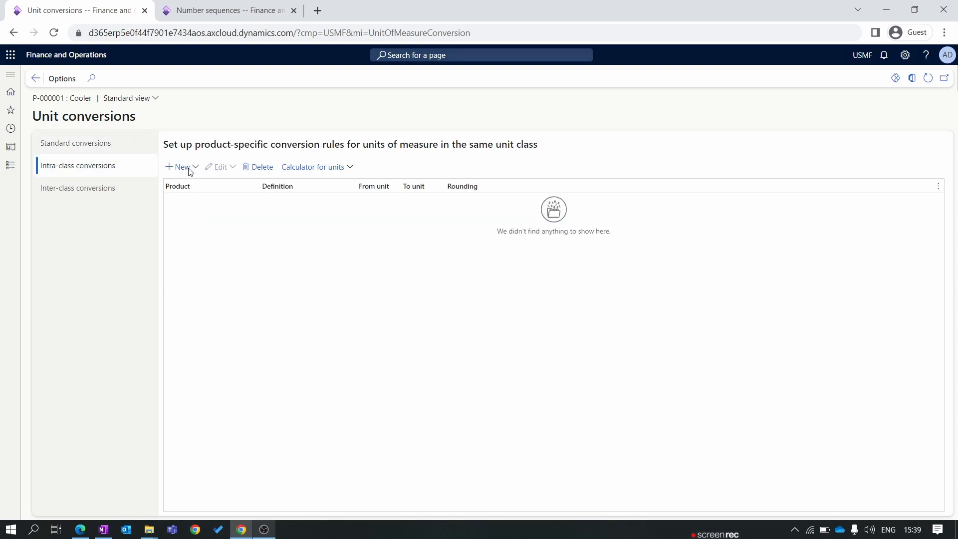
left_click(179, 166)
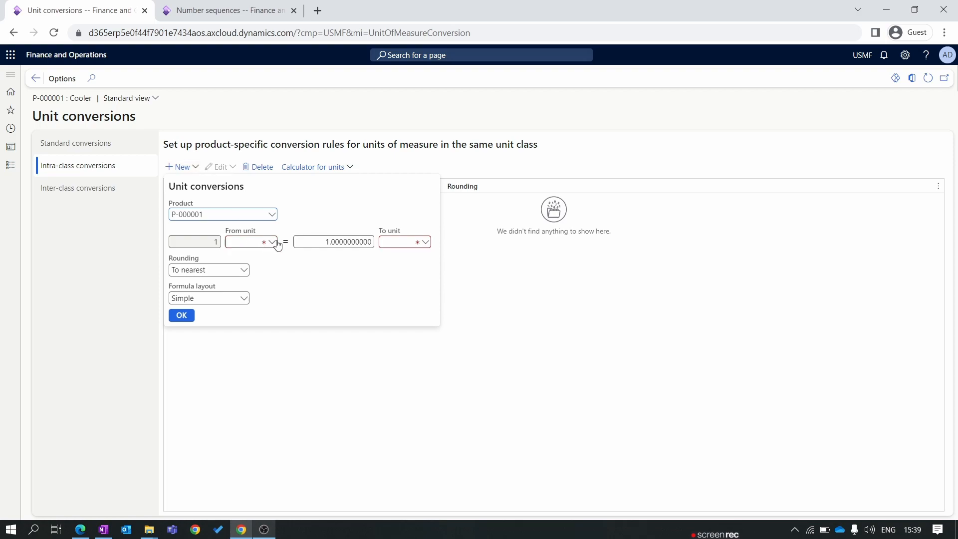
mouse_move(274, 241)
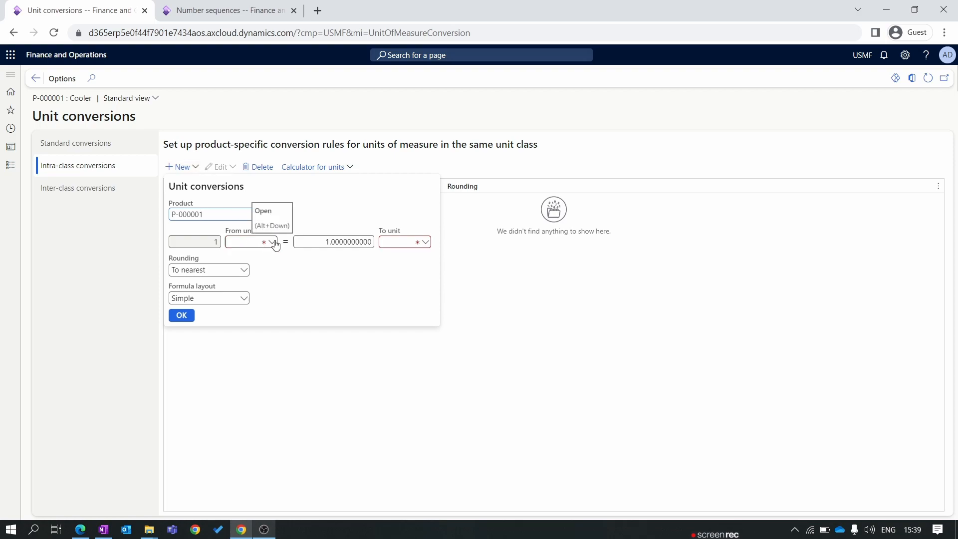
left_click(244, 242)
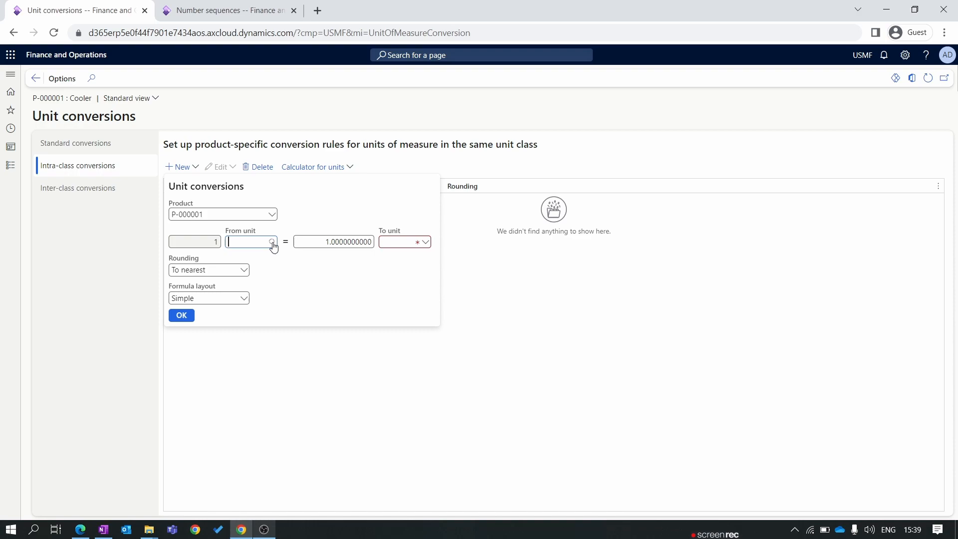
type("bo")
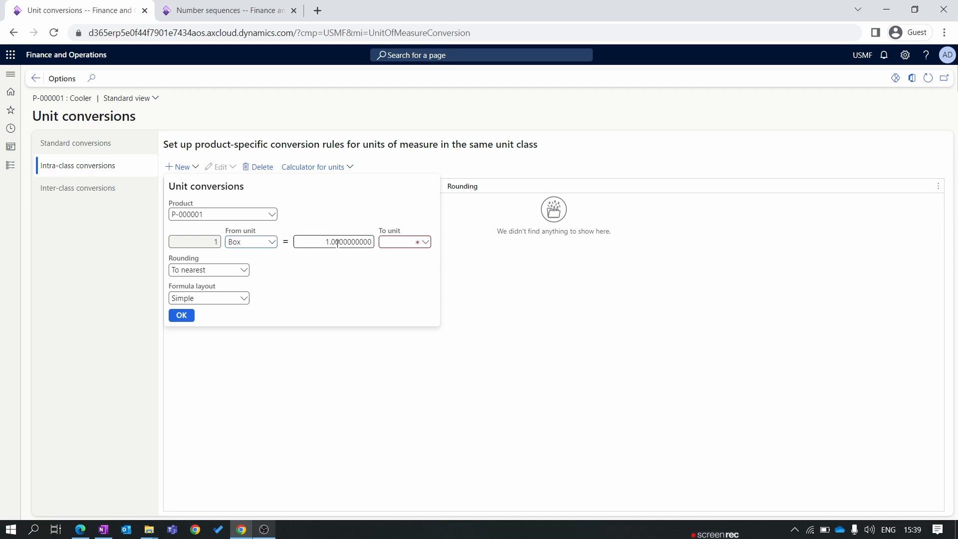
left_click(333, 241)
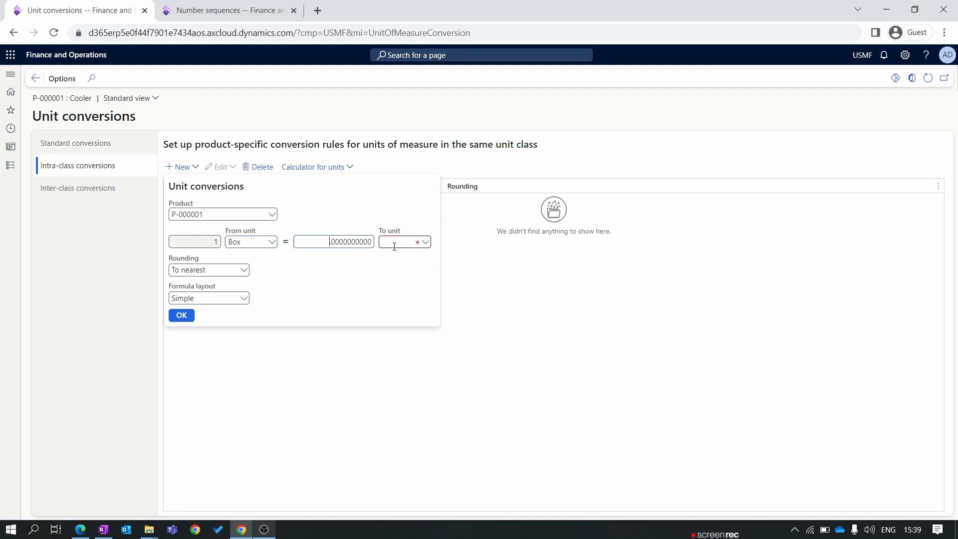
type("2")
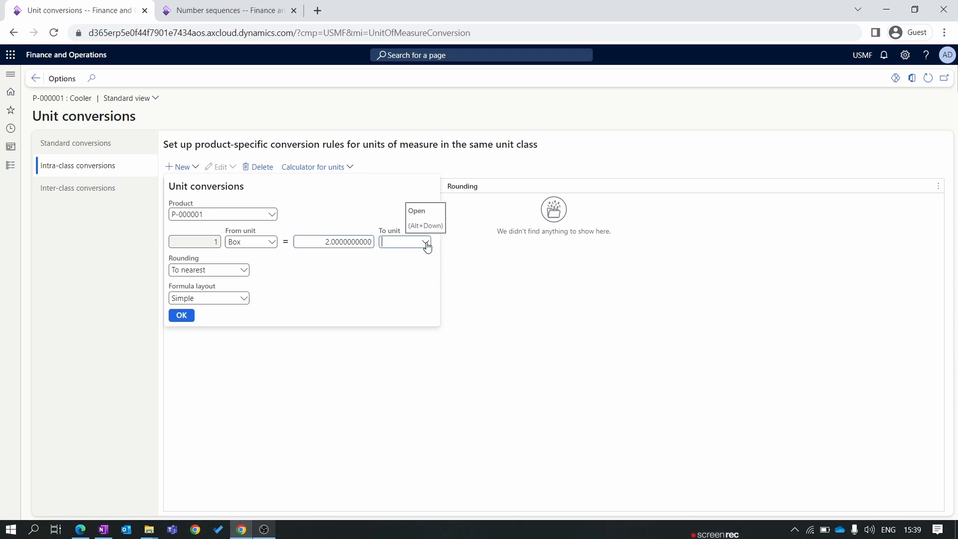
left_click(425, 241)
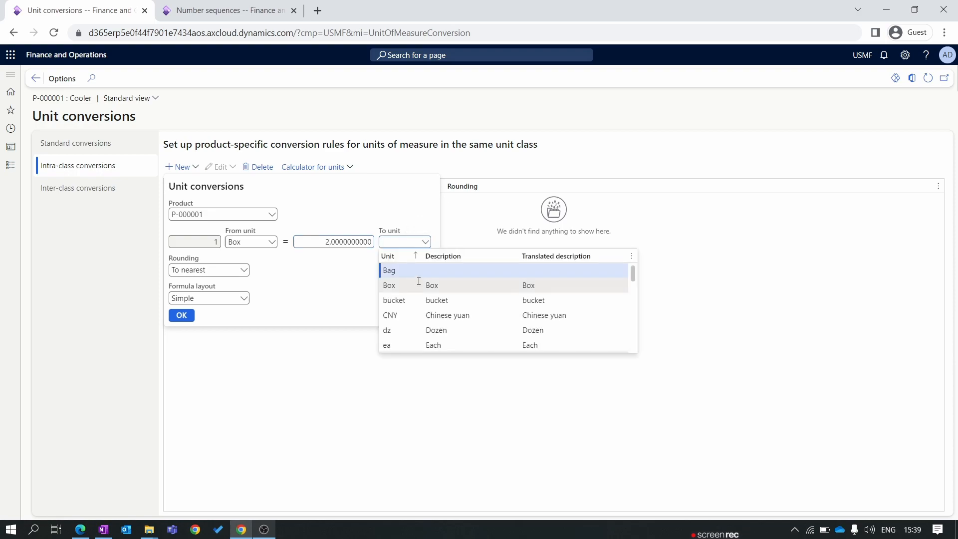
type("pcs")
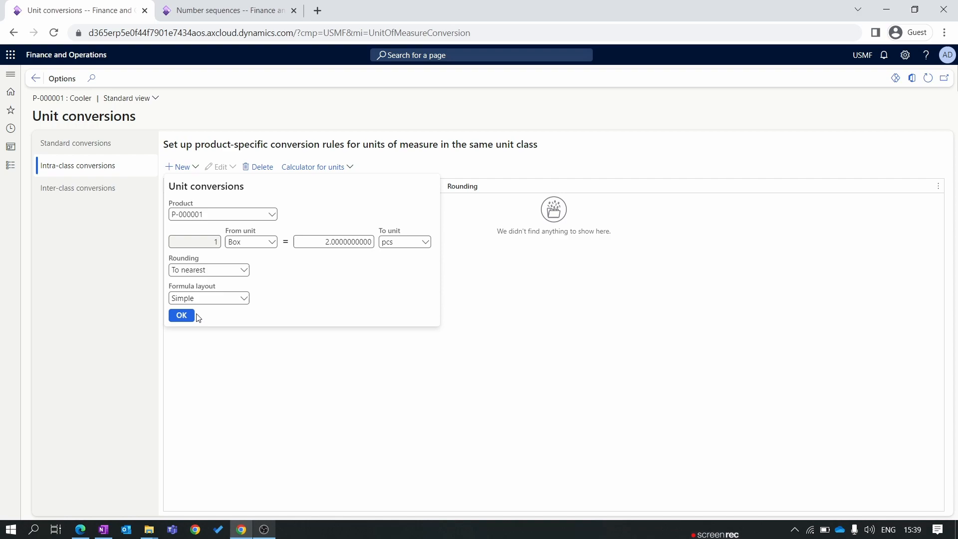
left_click(181, 315)
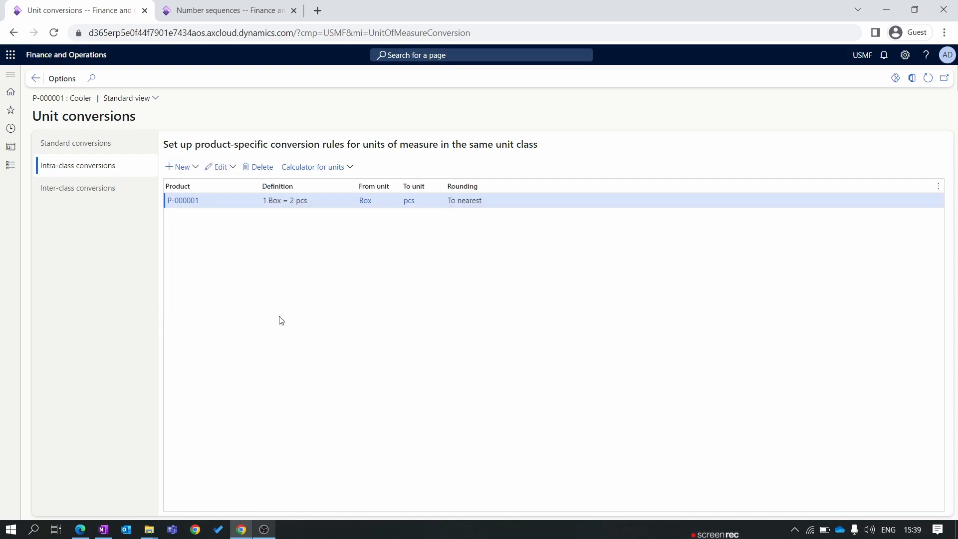
left_click(184, 201)
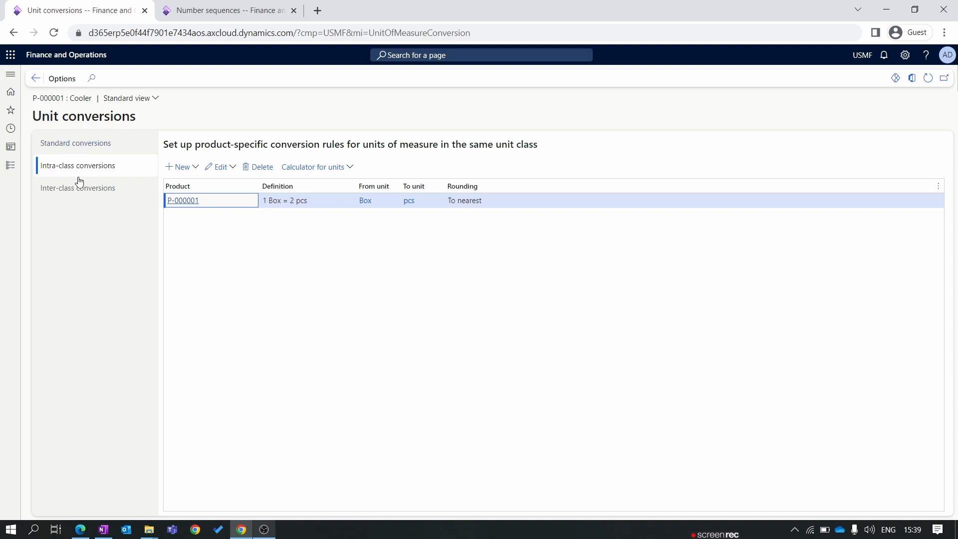
mouse_move(127, 176)
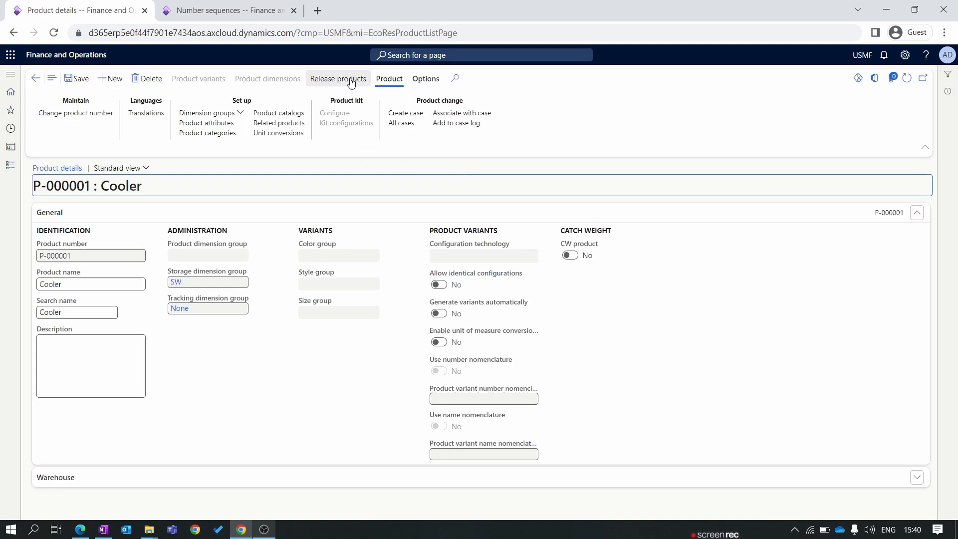
Step: Release the Cooler product to company USMF through the Release products wizard
left_click(338, 78)
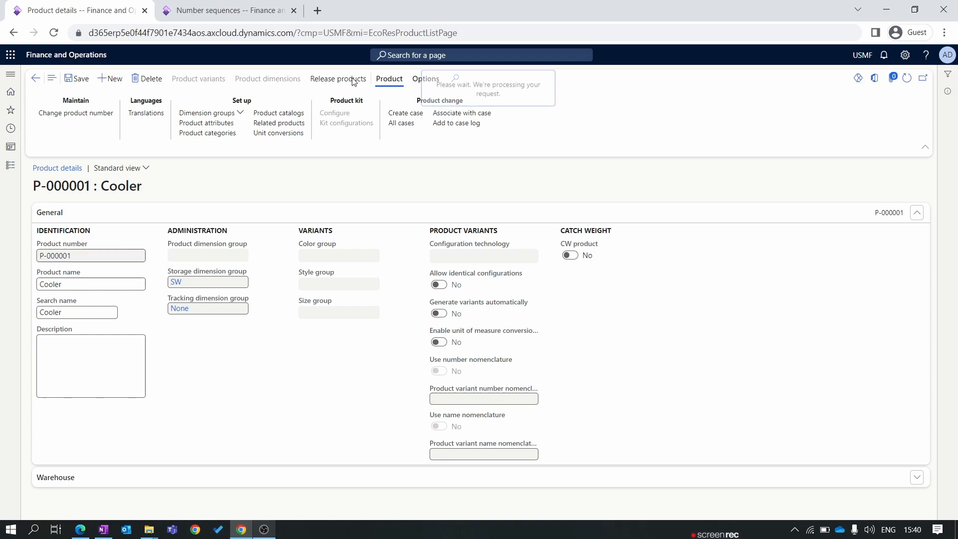
left_click(338, 78)
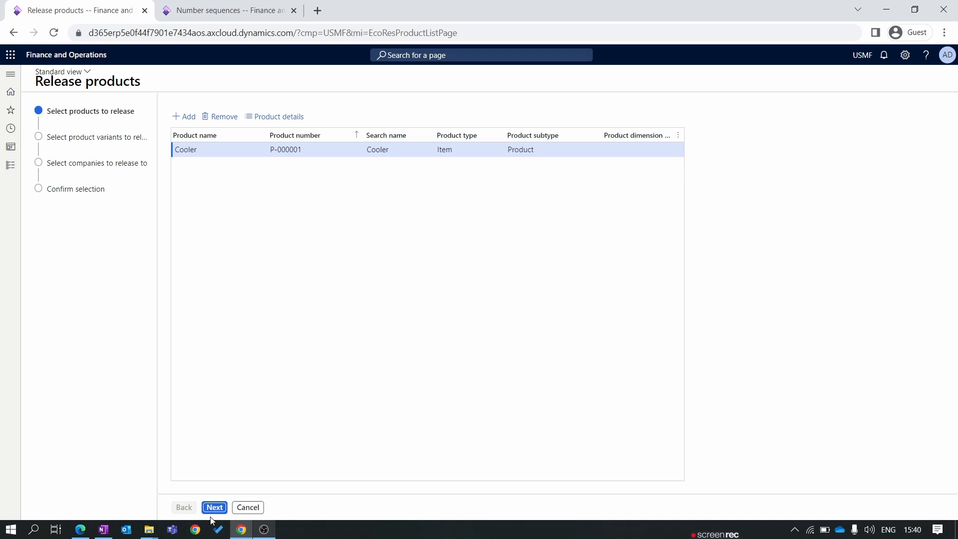
left_click(213, 507)
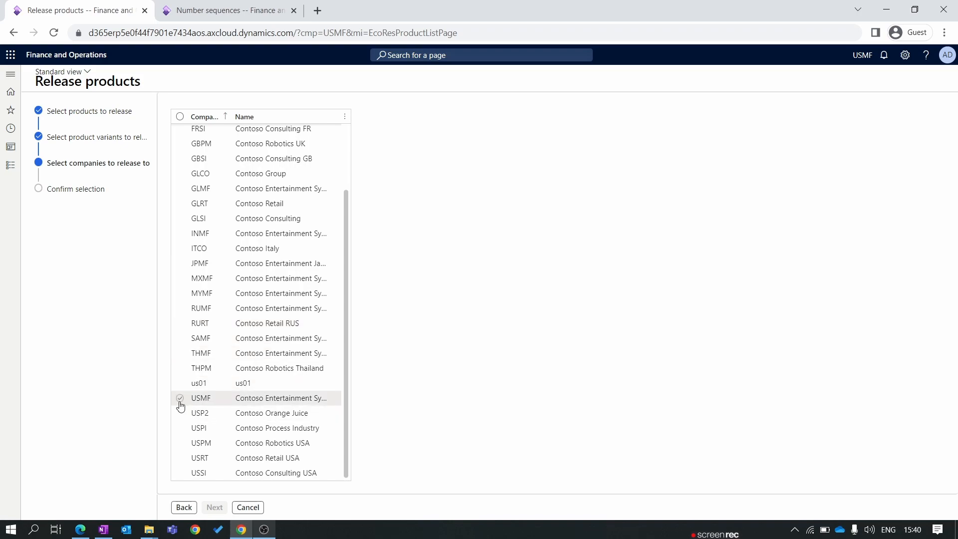
left_click(179, 398)
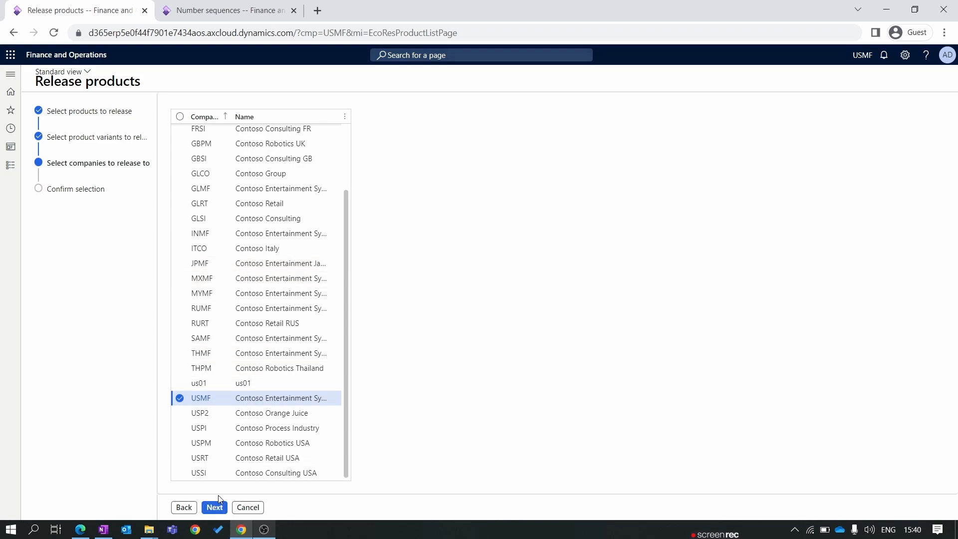
left_click(214, 506)
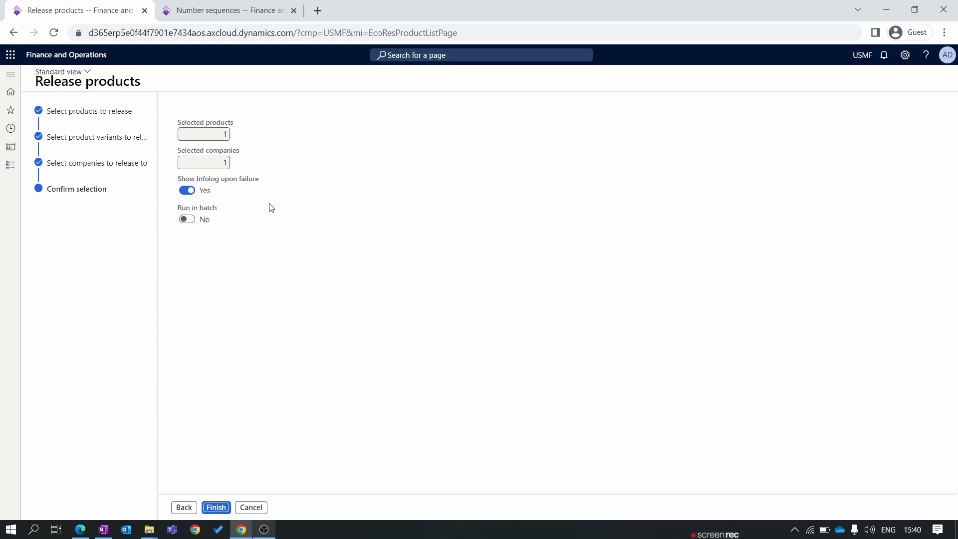
left_click(204, 134)
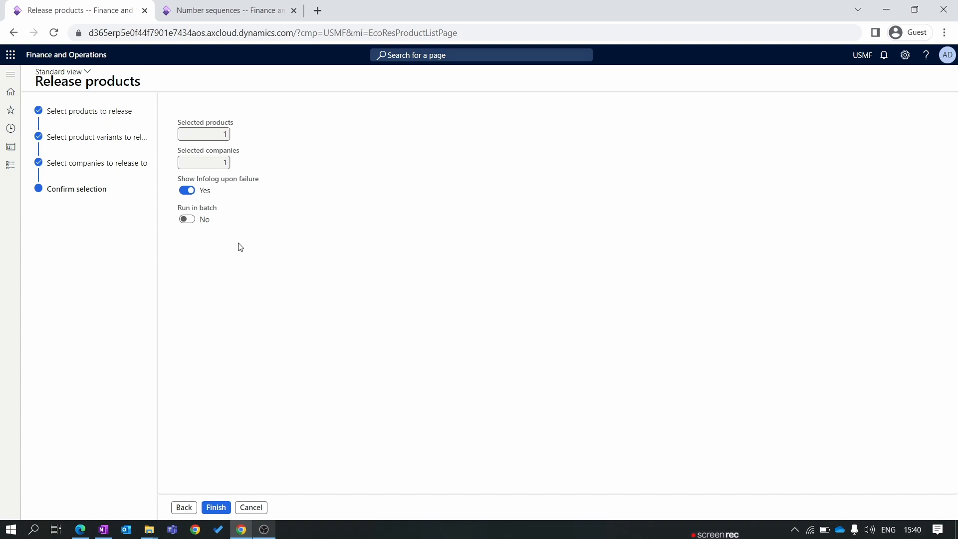
mouse_move(197, 233)
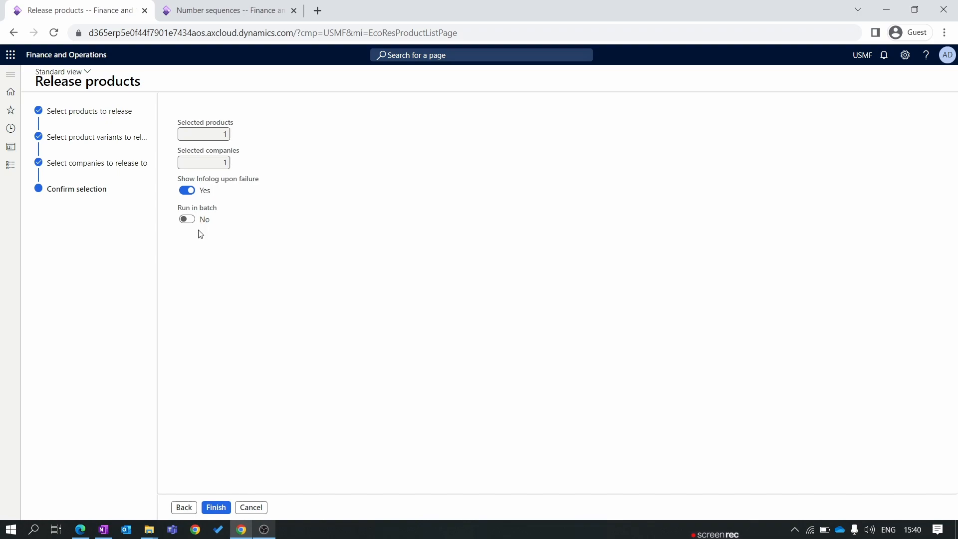
mouse_move(230, 271)
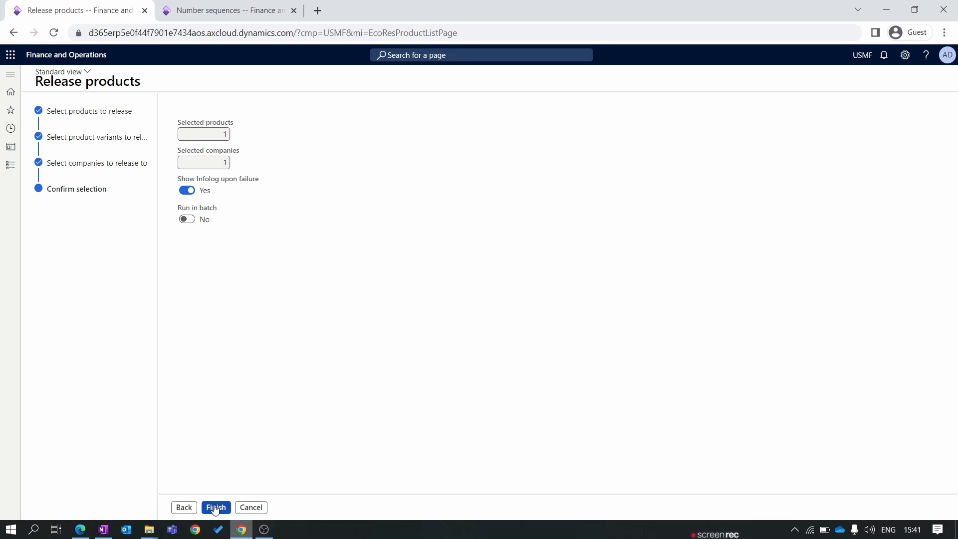
left_click(215, 507)
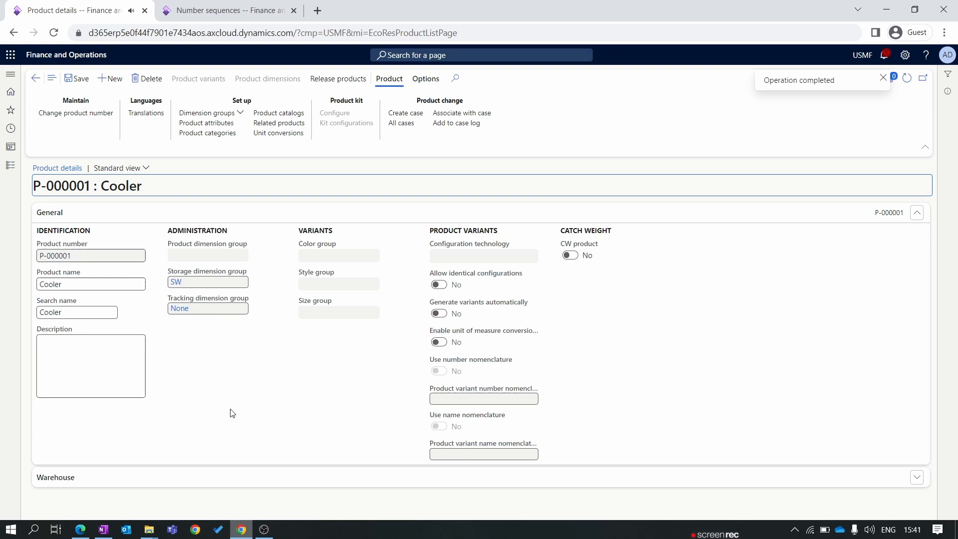
mouse_move(9, 167)
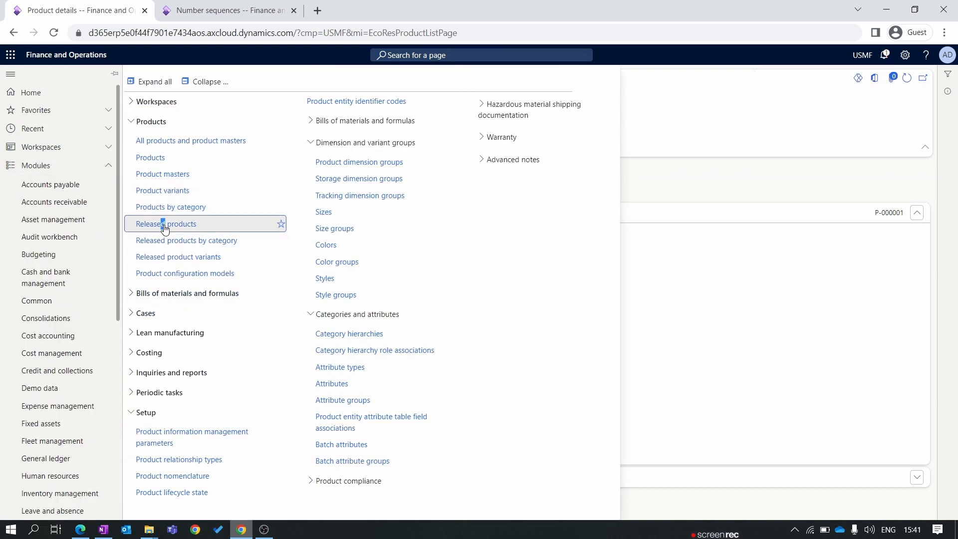
Step: In Released products, filter names beginning with cooler and open P-000001's details
left_click(165, 224)
type("c")
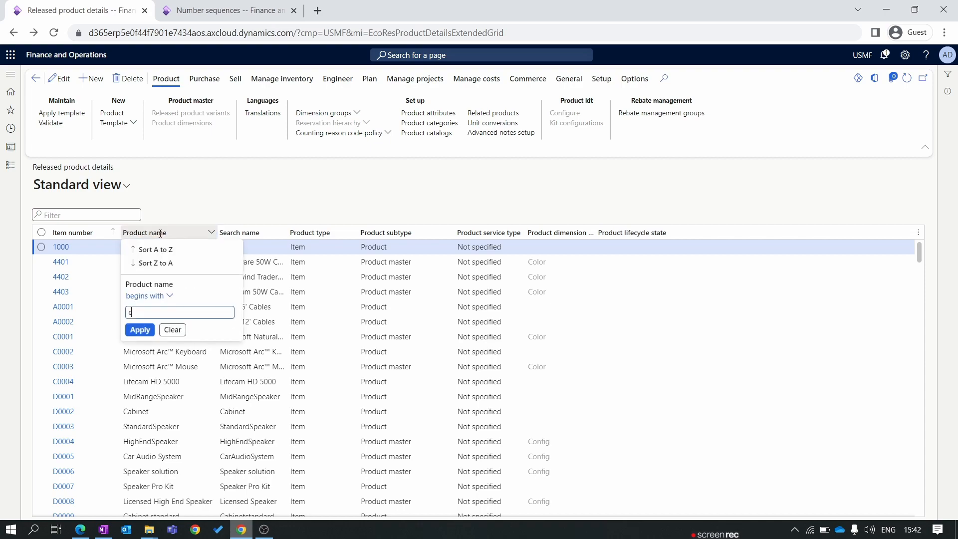
type("ool")
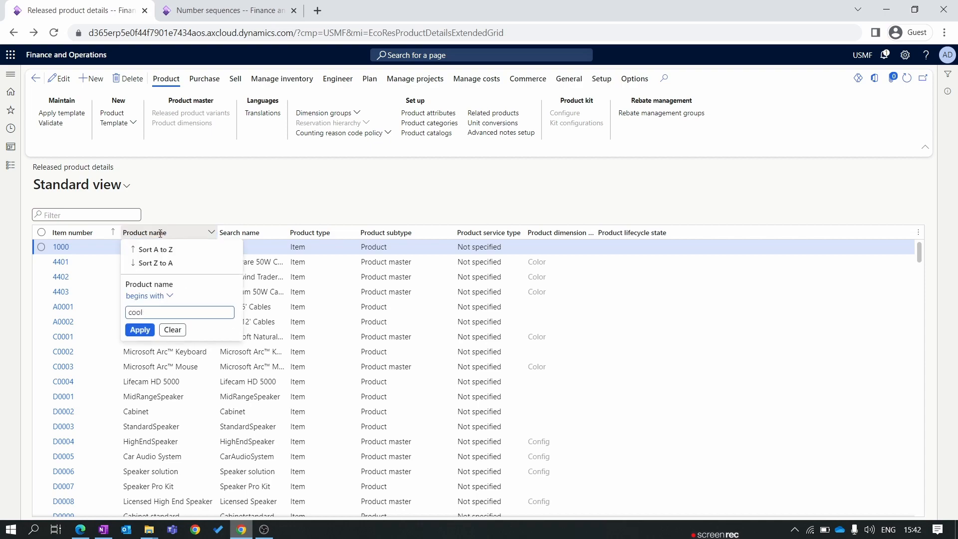
type("er")
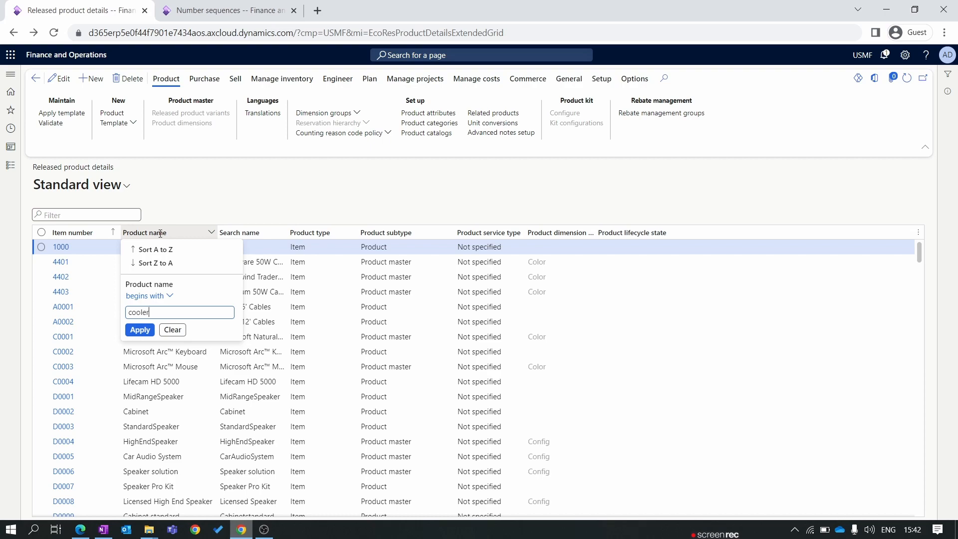
left_click(140, 330)
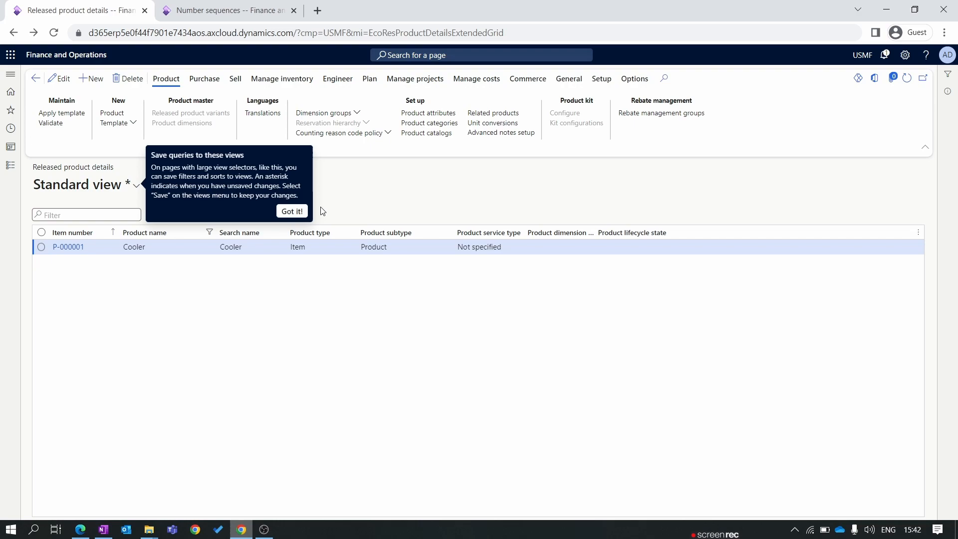
left_click(292, 210)
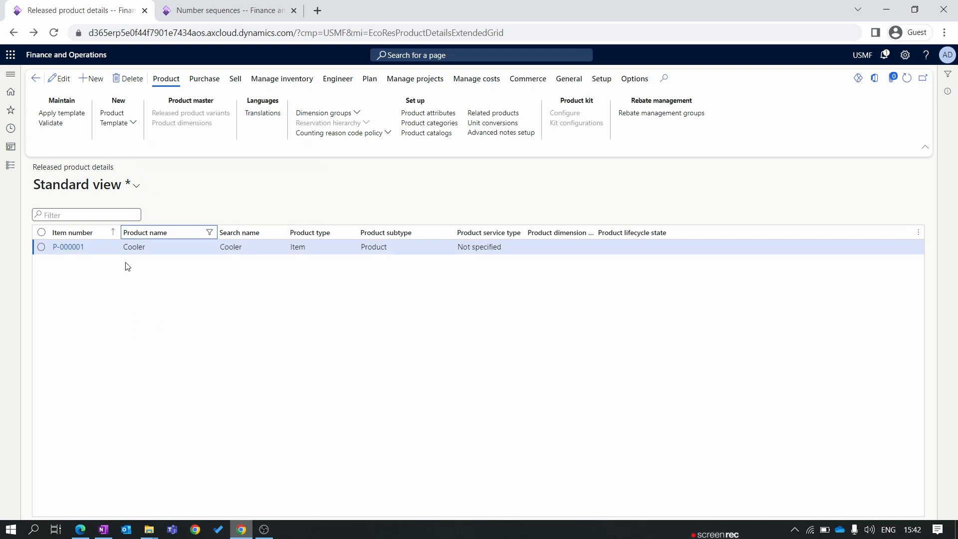
left_click(41, 246)
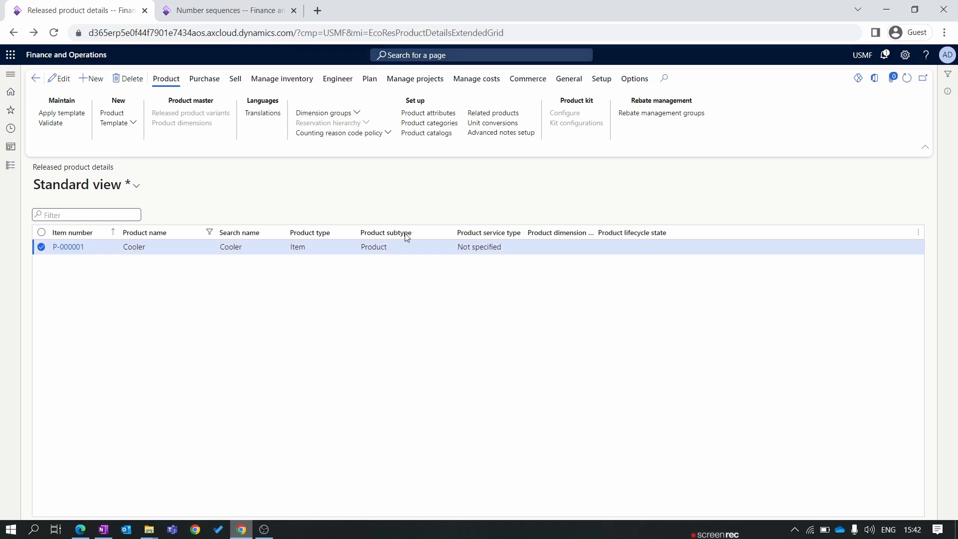
double_click(69, 246)
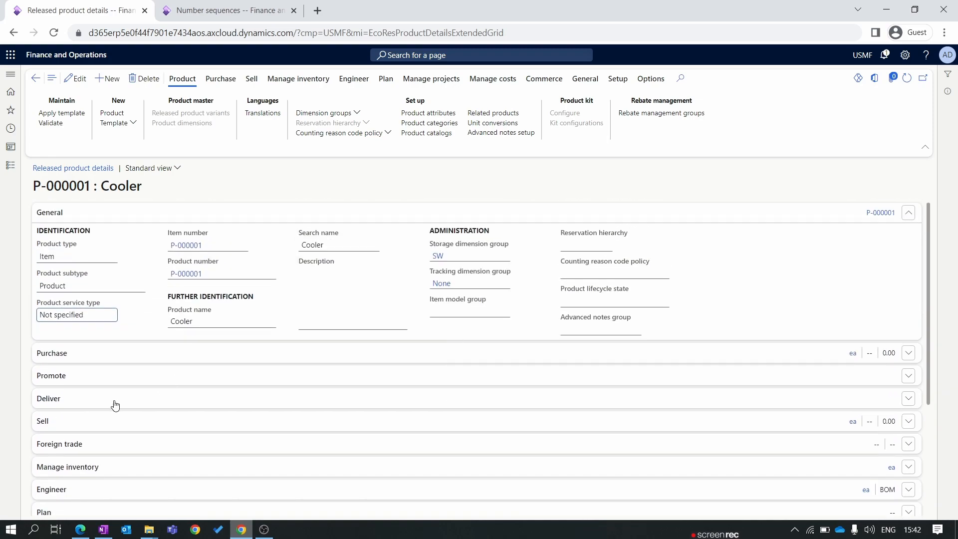
mouse_move(580, 196)
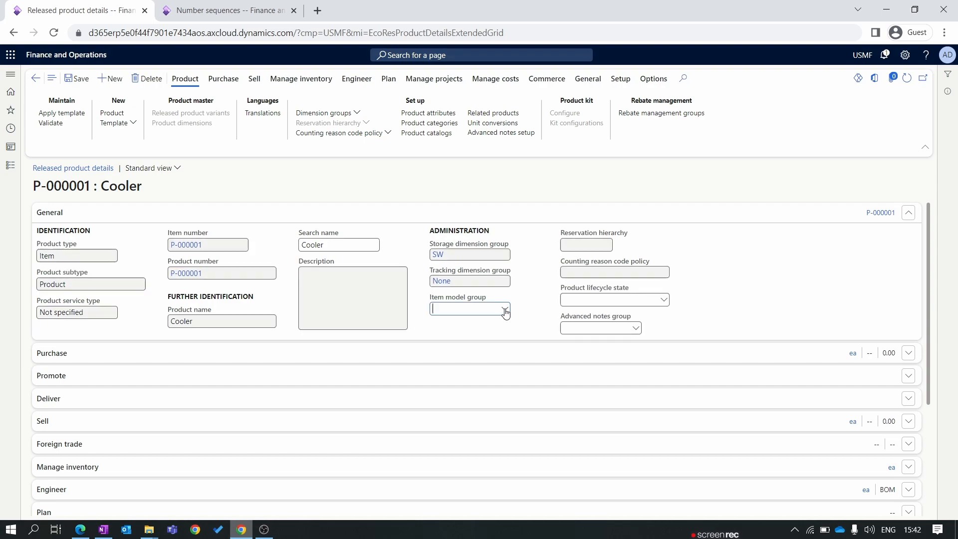
Step: Set the released Cooler's item model group to Weighted
left_click(505, 309)
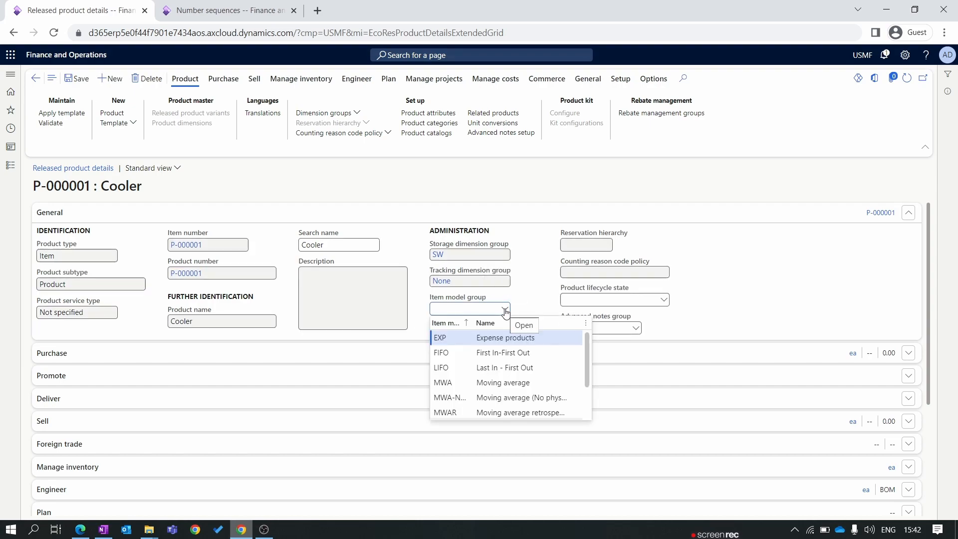
mouse_move(461, 397)
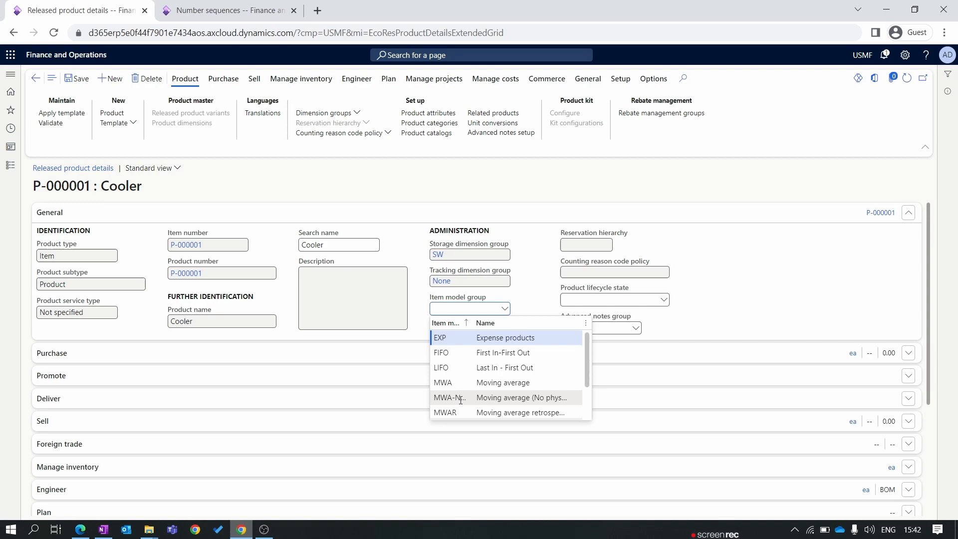
scroll("down", 3)
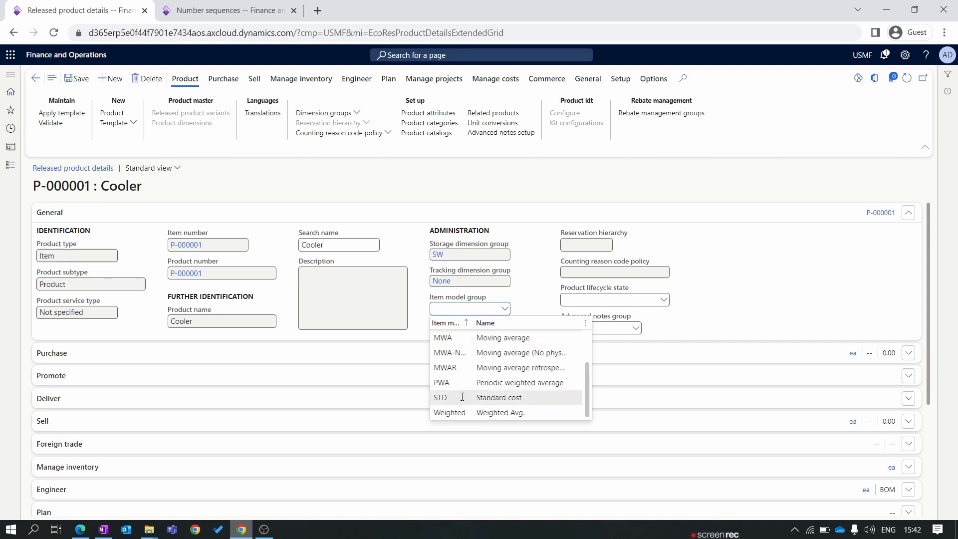
left_click(450, 412)
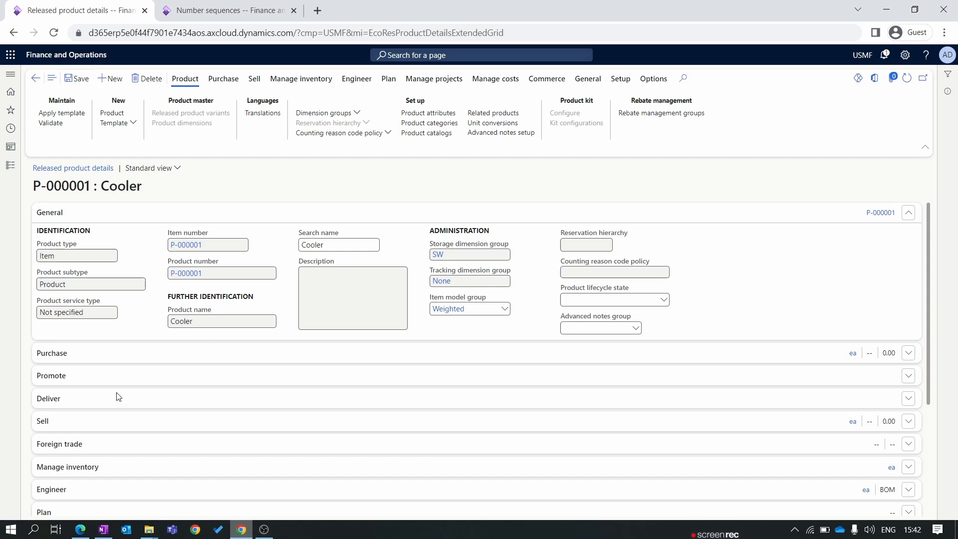
Step: Under Manage costs, set the item group to Consume and save
left_click(59, 368)
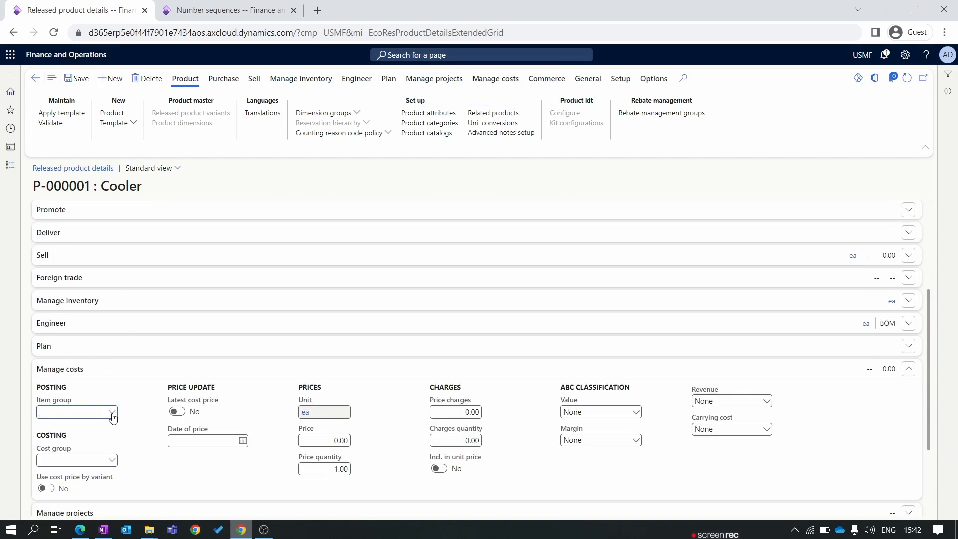
left_click(112, 411)
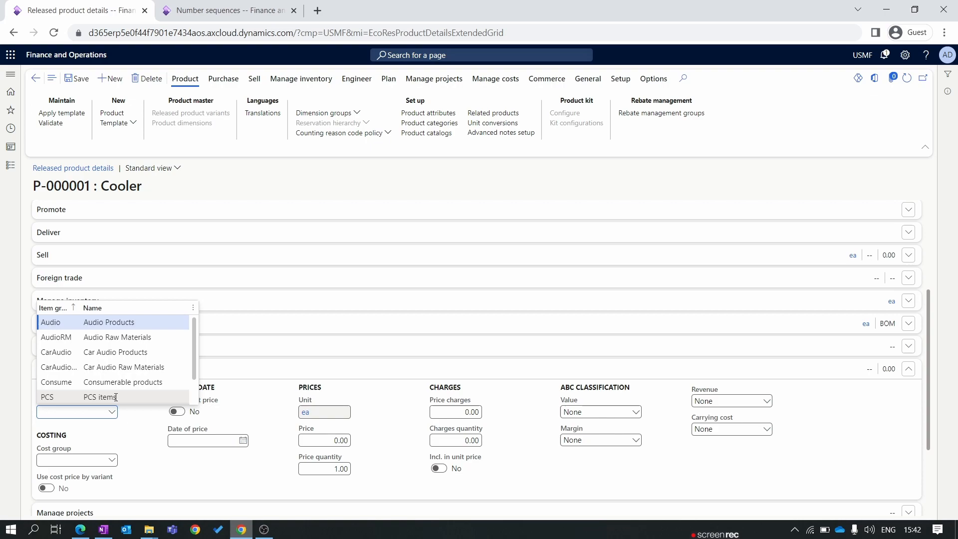
scroll("down", 3)
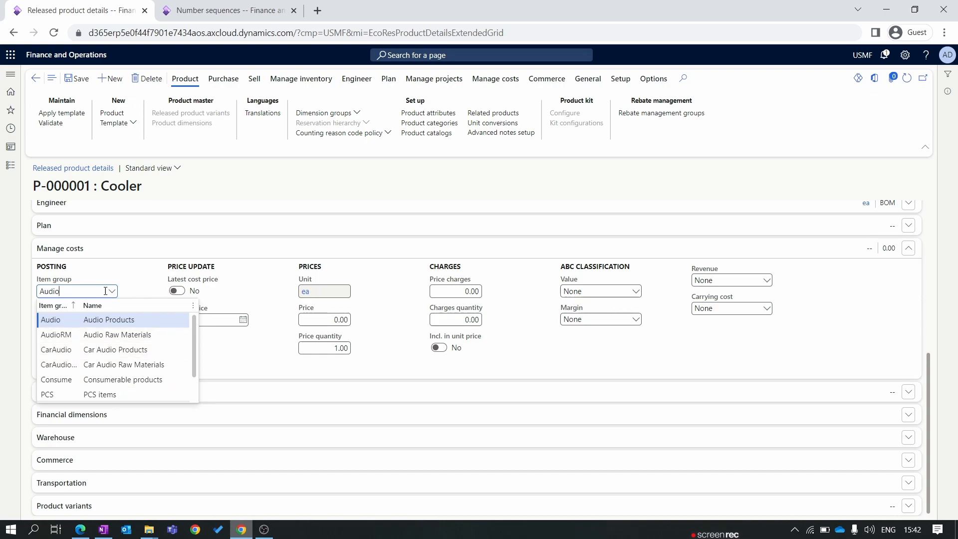
left_click(56, 379)
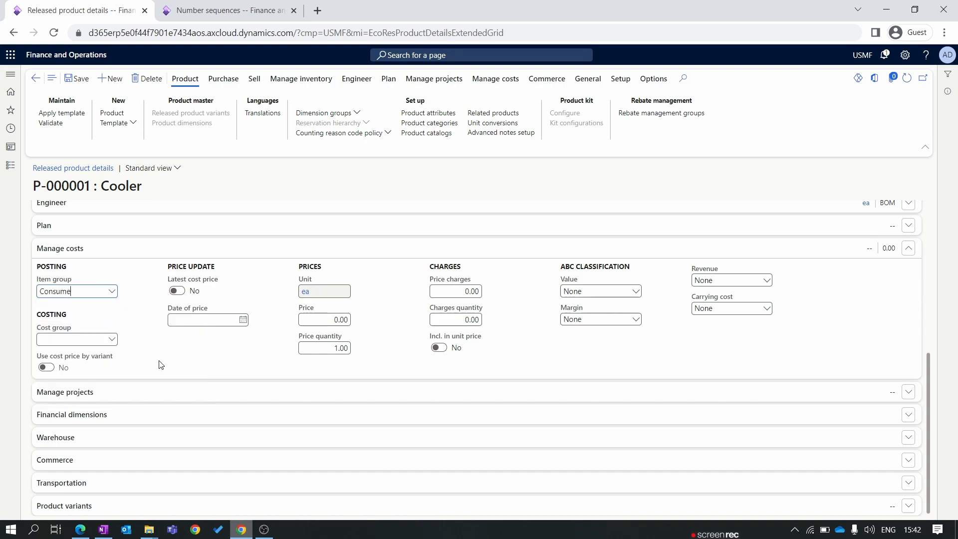
left_click(76, 78)
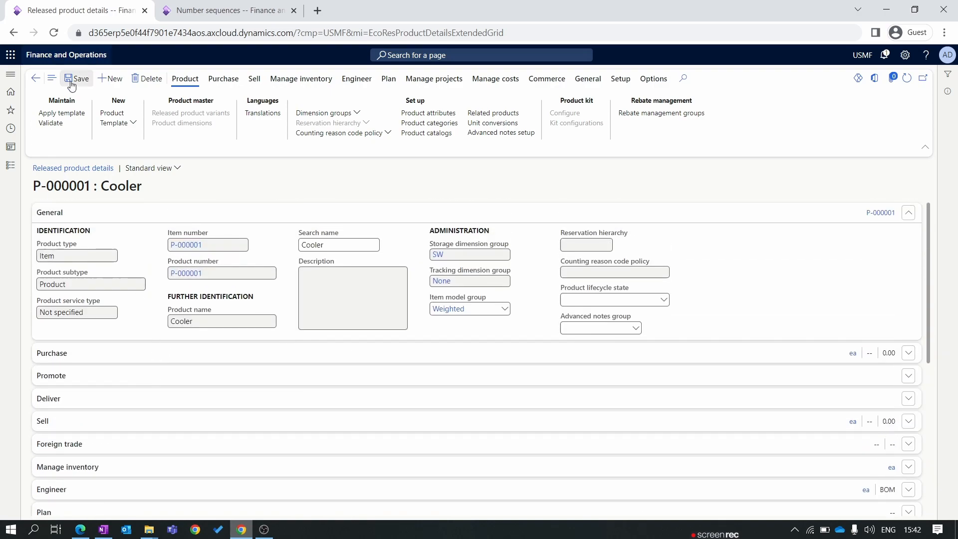
Step: Run Validate on P-000001 Cooler, confirming all required field values are specified
scroll("down", 3)
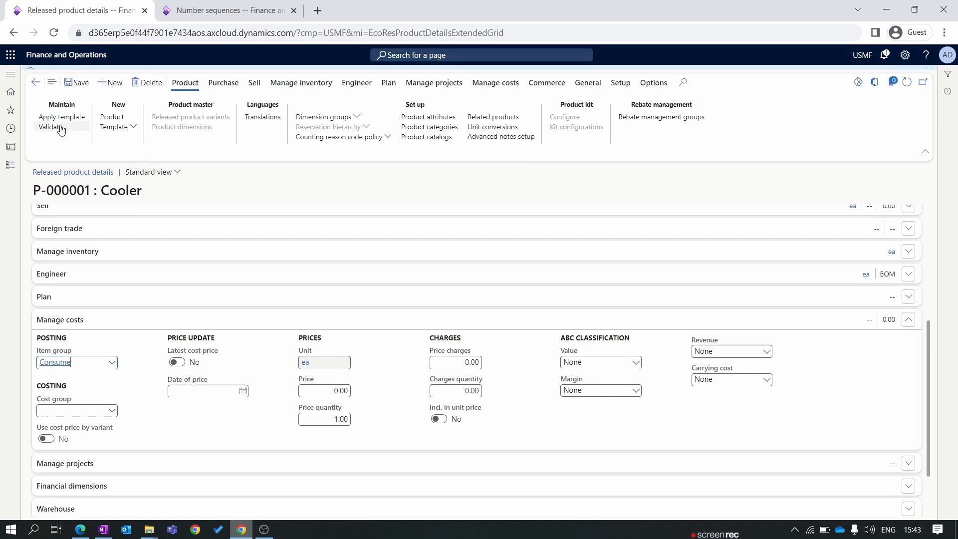
left_click(50, 127)
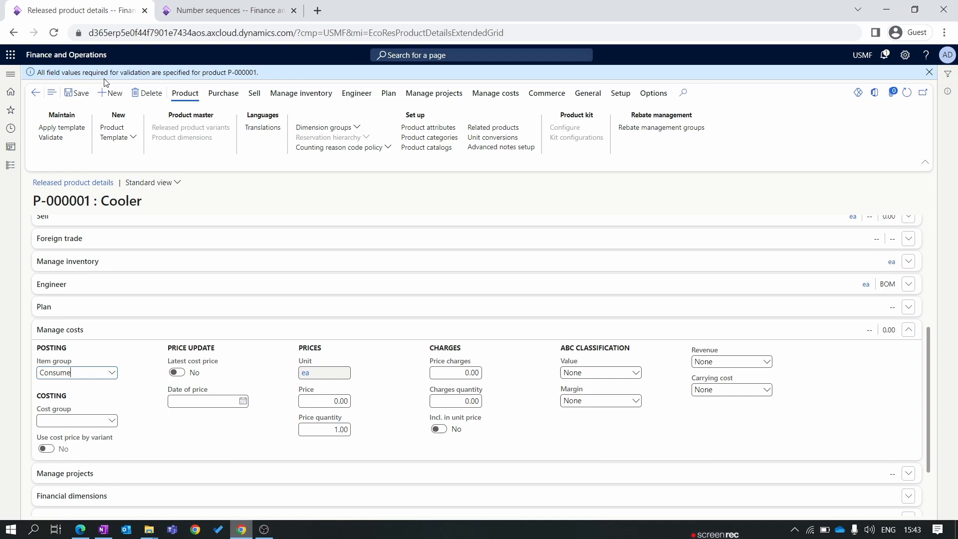
mouse_move(224, 80)
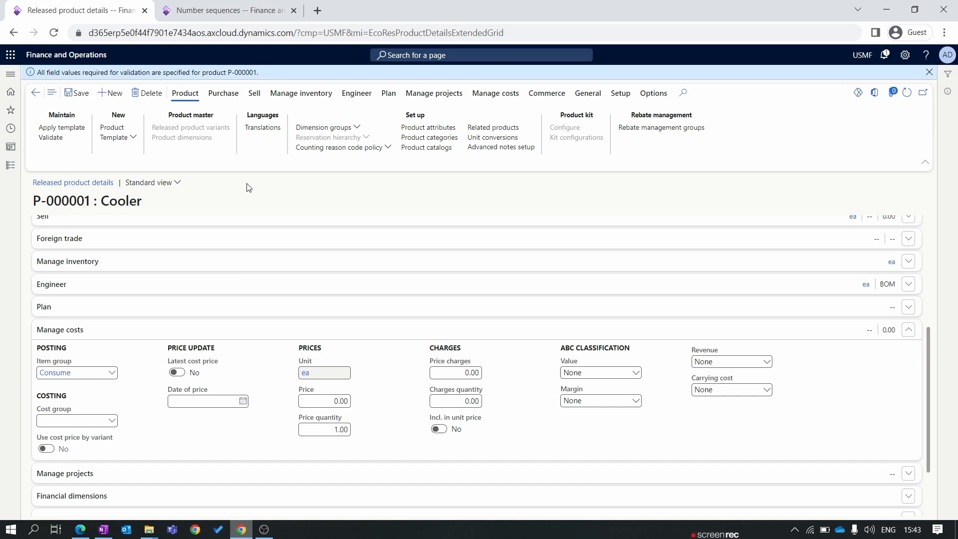
mouse_move(260, 481)
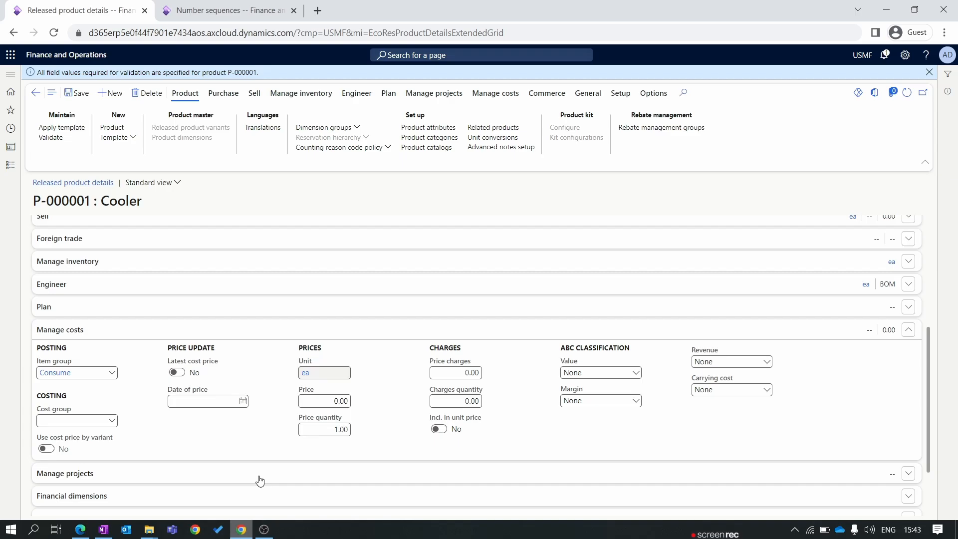